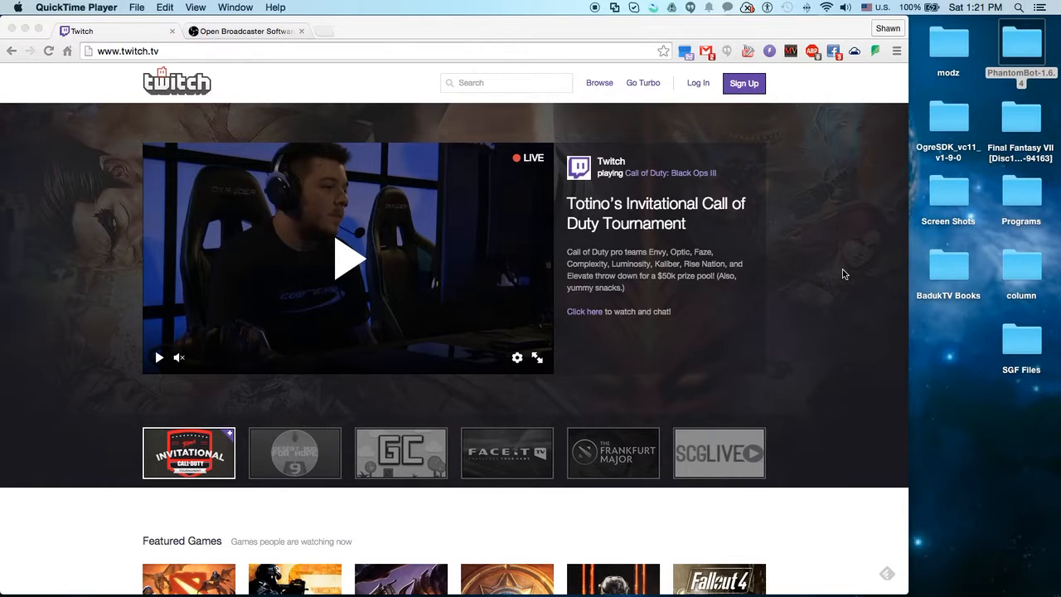
{"action": "mouse_move", "coordinate": [831, 257]}
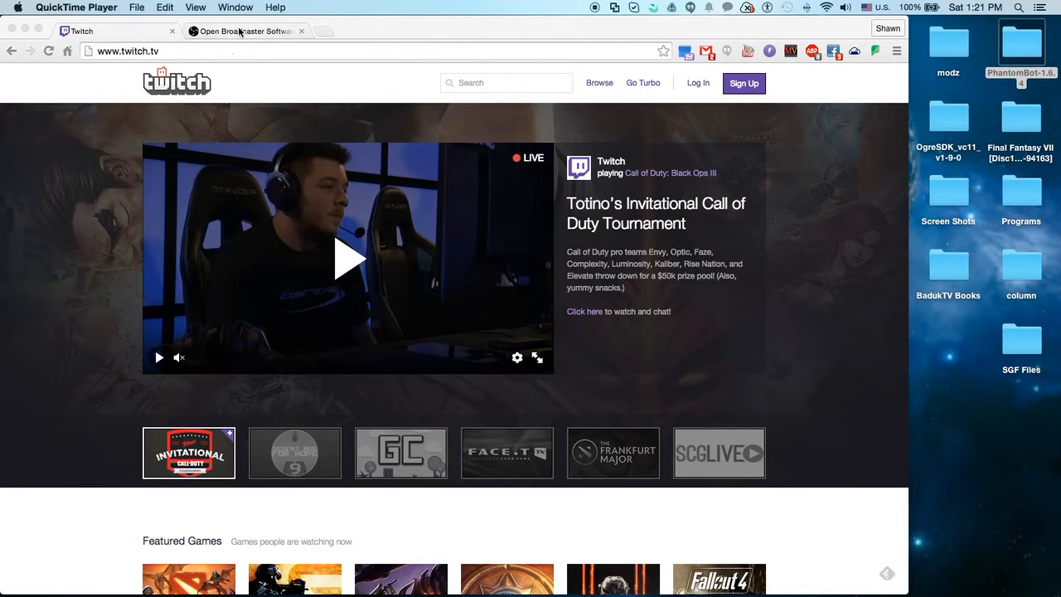
{"action": "mouse_move", "coordinate": [771, 206]}
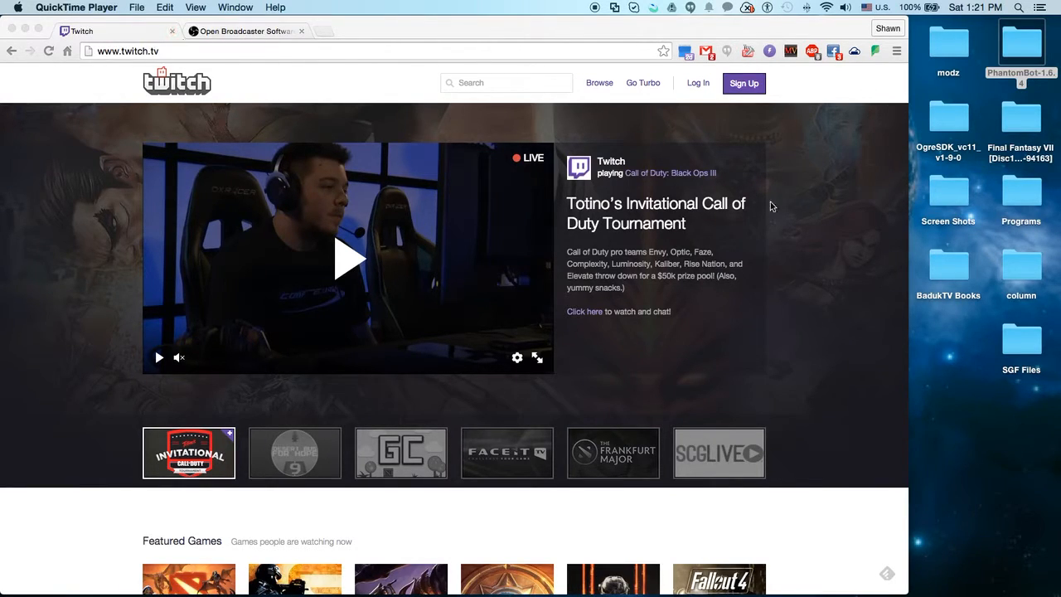
{"action": "mouse_move", "coordinate": [859, 262]}
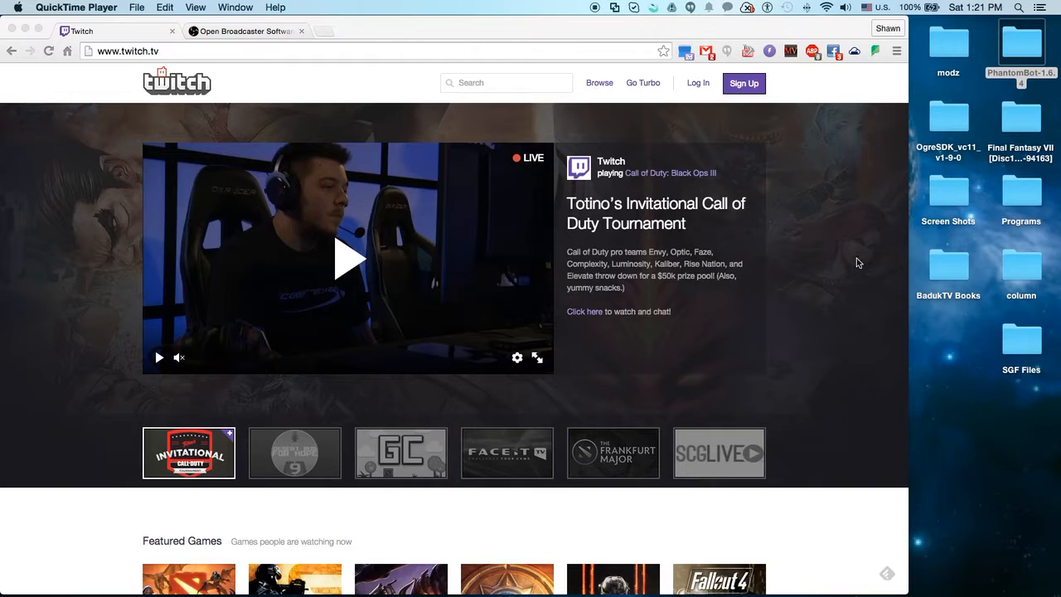
{"action": "mouse_move", "coordinate": [617, 164]}
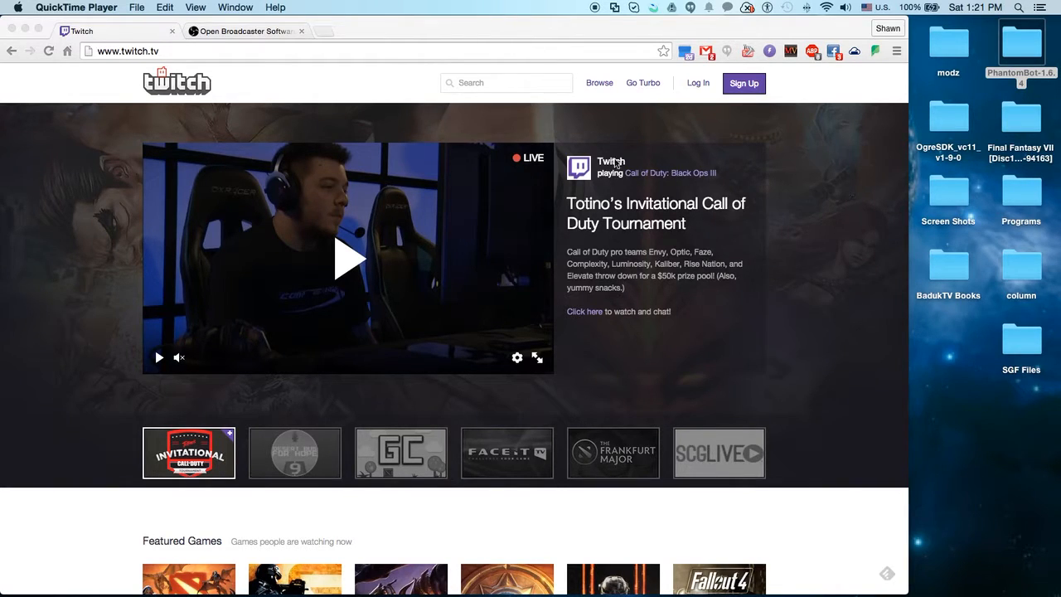
Start the Twitch sign-up form and enter the username 'Clossius' and a password
{"action": "left_click", "coordinate": [743, 83]}
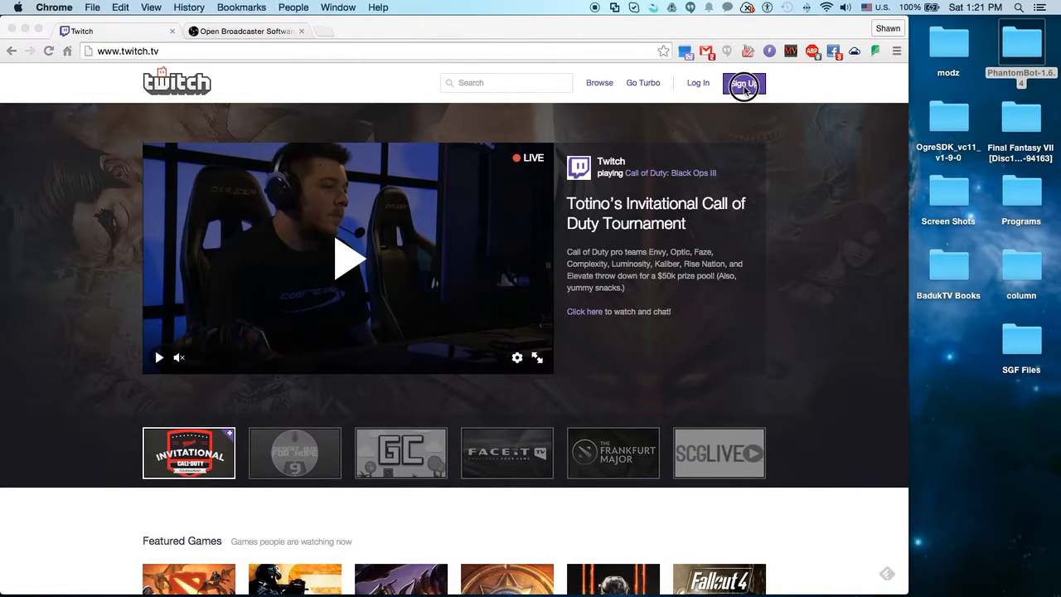
{"action": "left_click", "coordinate": [743, 83]}
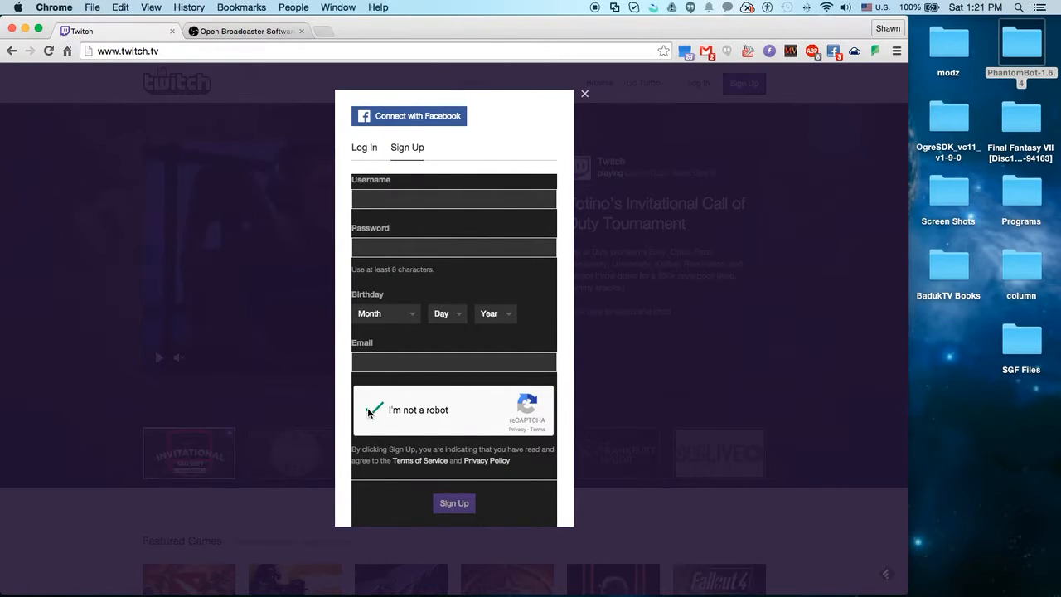
{"action": "left_click", "coordinate": [375, 409]}
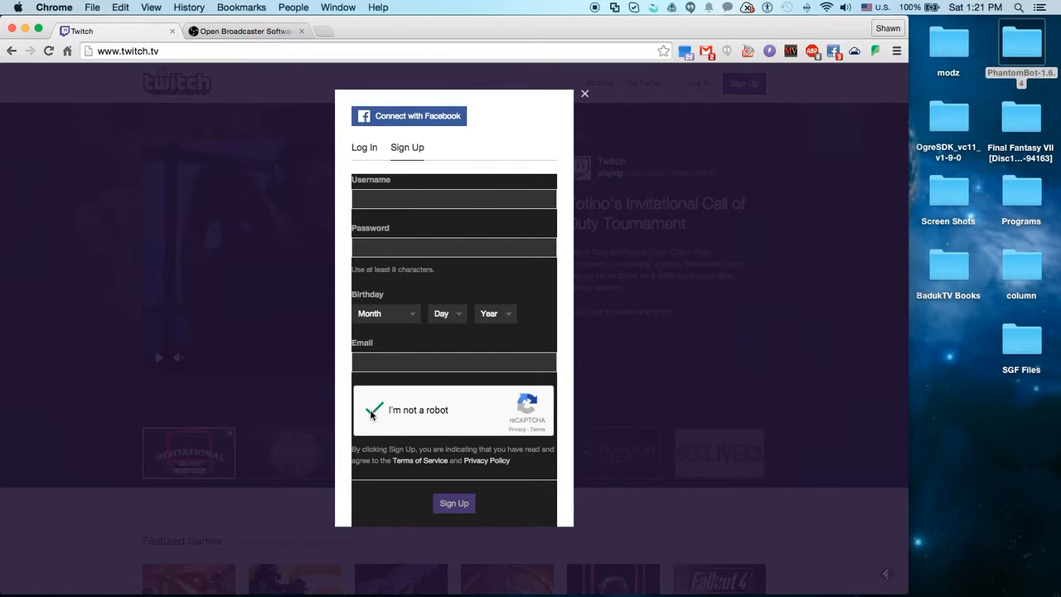
{"action": "left_click", "coordinate": [374, 409]}
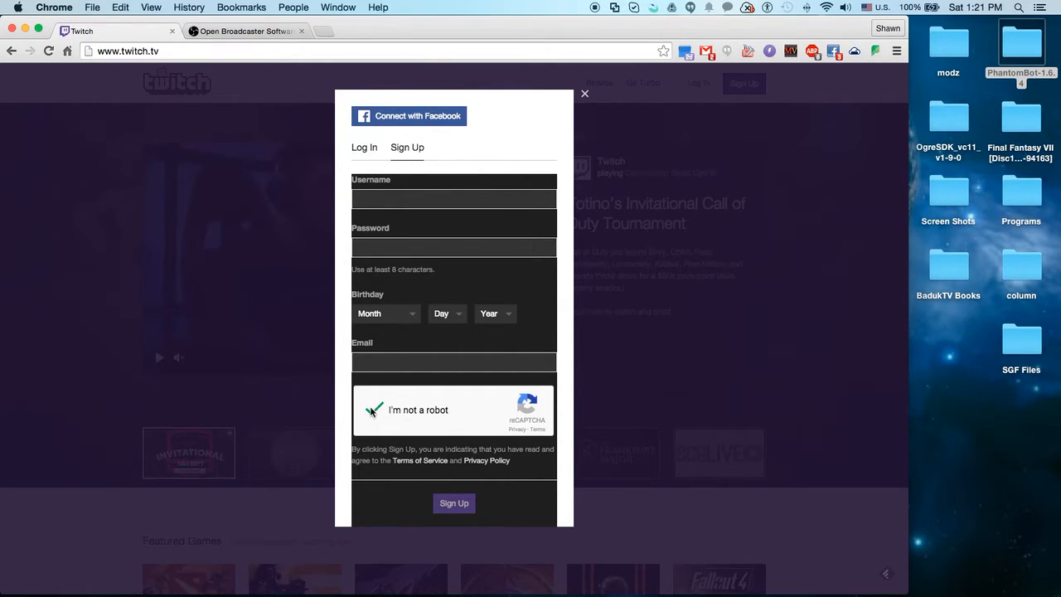
{"action": "left_click", "coordinate": [375, 410]}
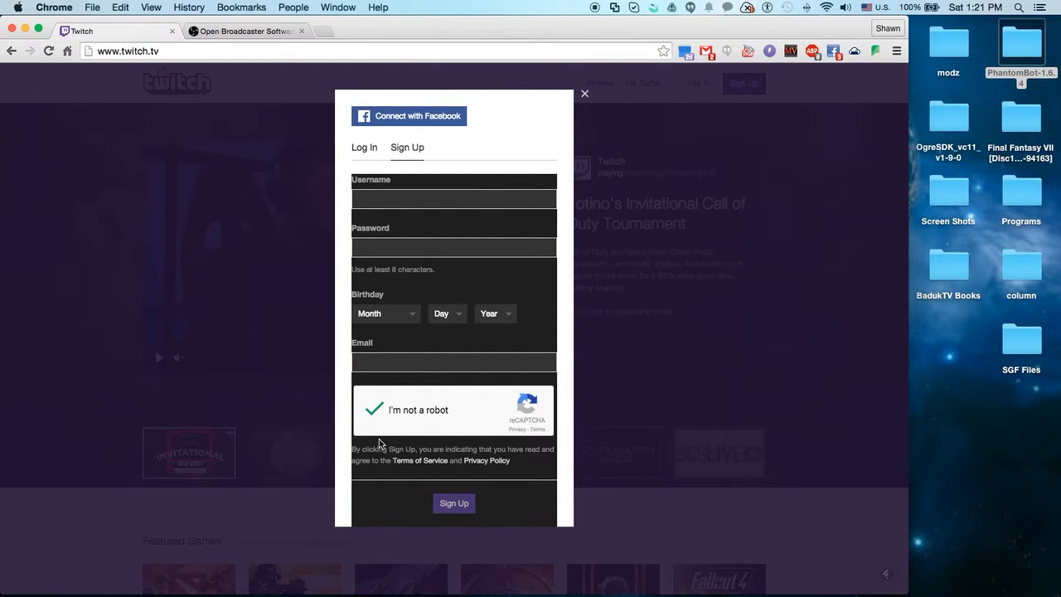
{"action": "left_click", "coordinate": [454, 199]}
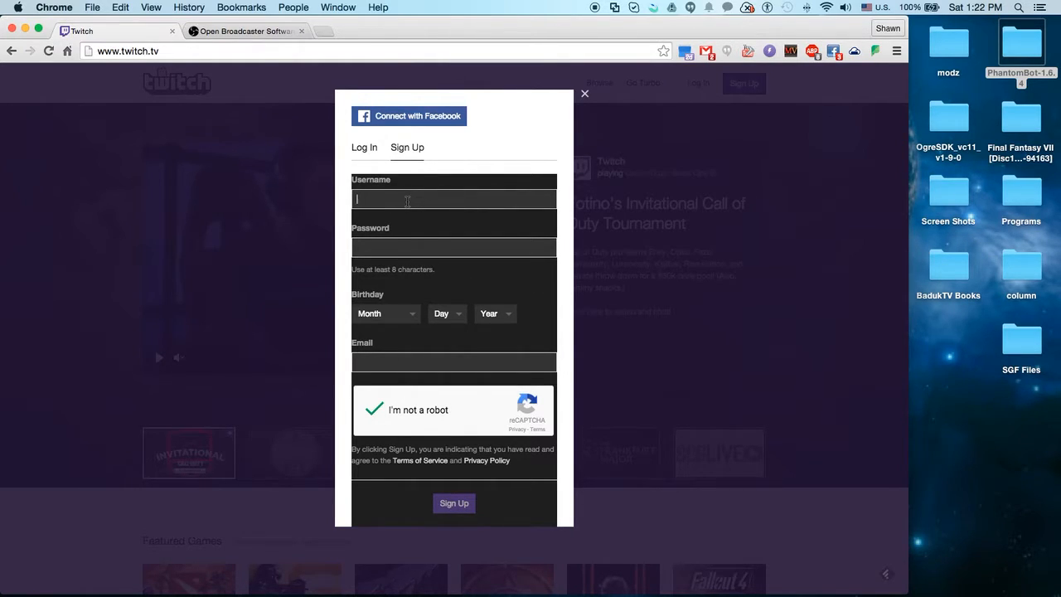
{"action": "type", "text": "Clossius"}
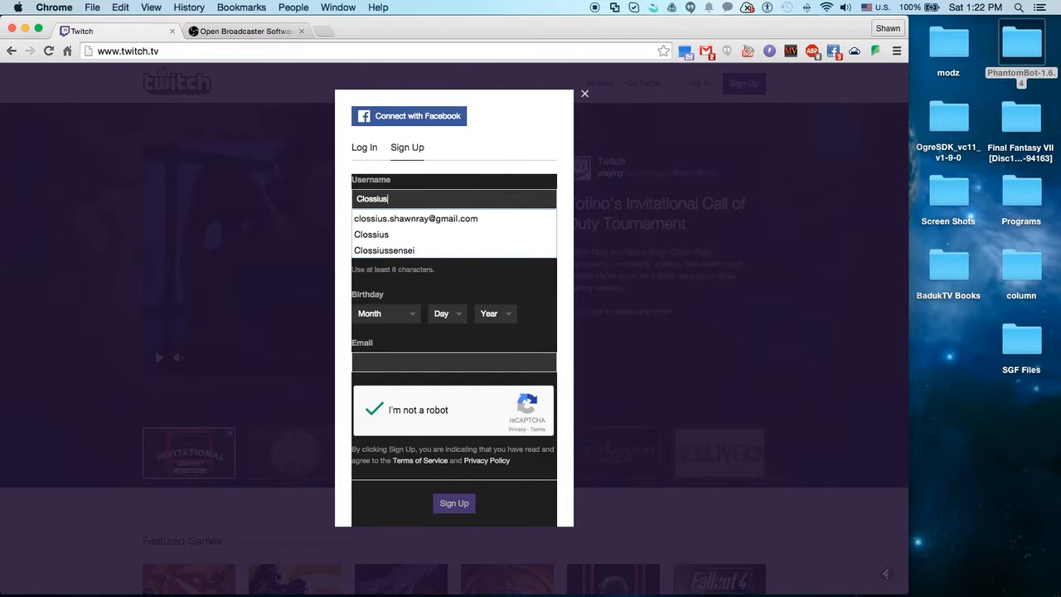
{"action": "key", "text": "Backspace"}
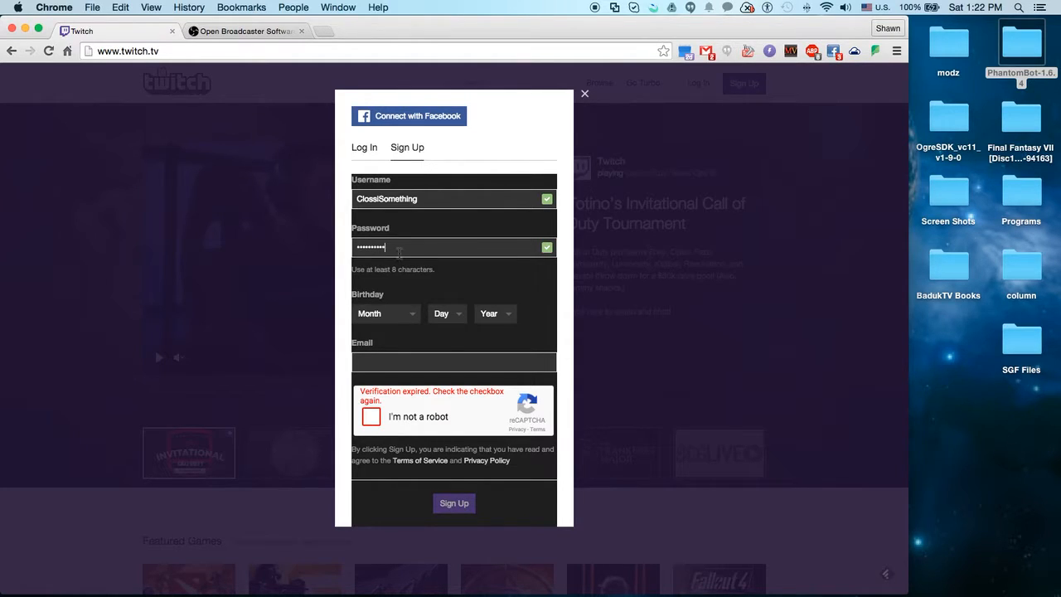
{"action": "left_click", "coordinate": [385, 314]}
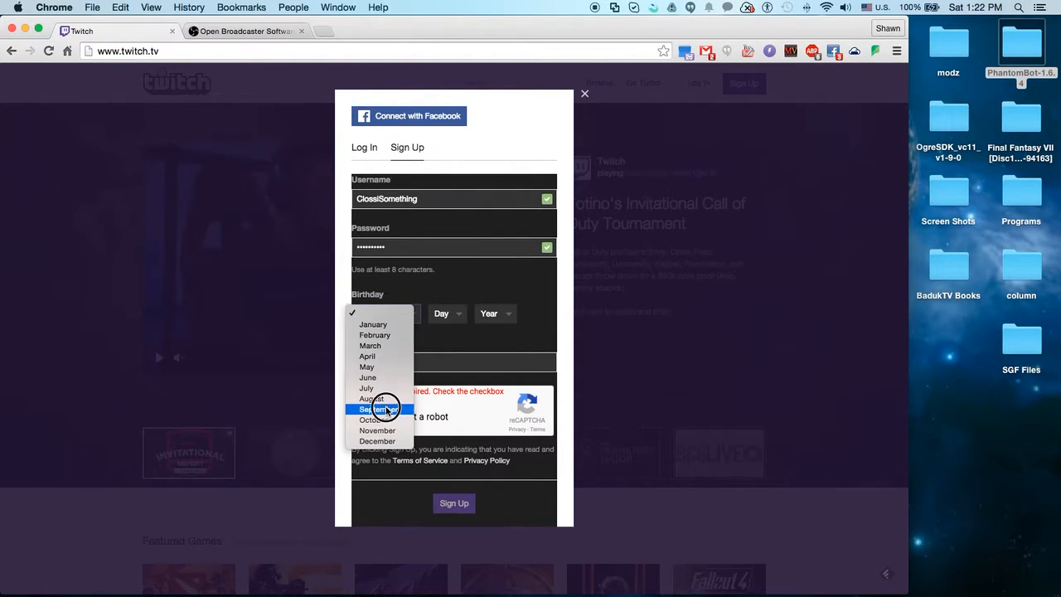
{"action": "left_click", "coordinate": [378, 408]}
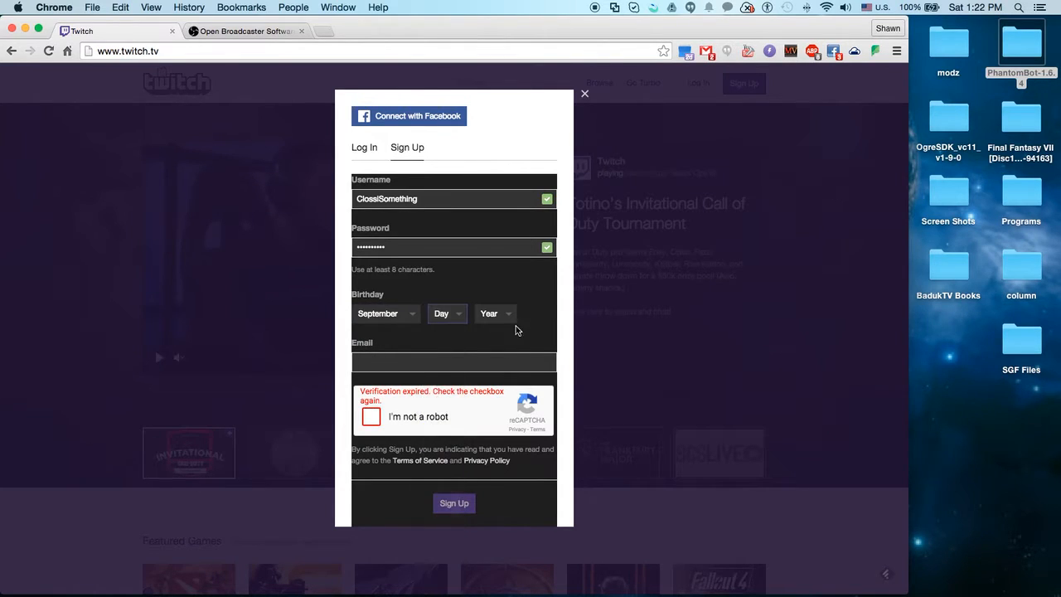
{"action": "left_click", "coordinate": [494, 314]}
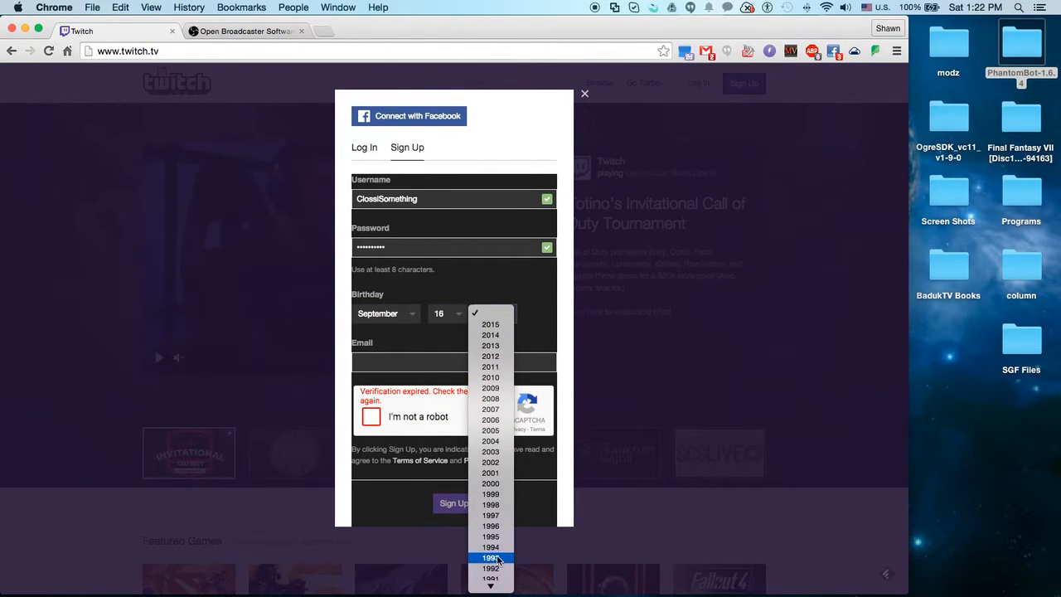
{"action": "left_click", "coordinate": [491, 557]}
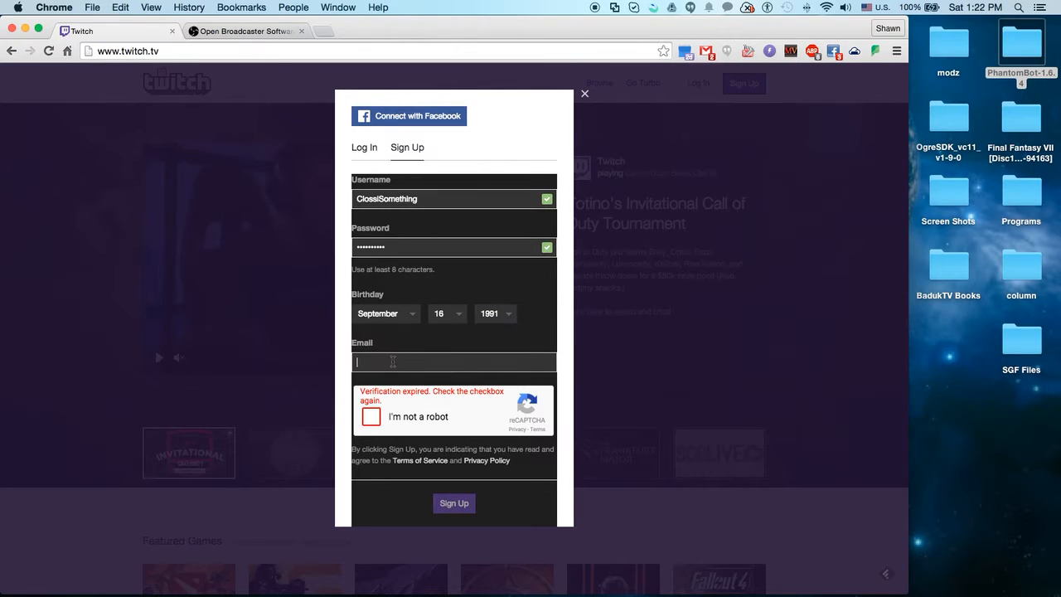
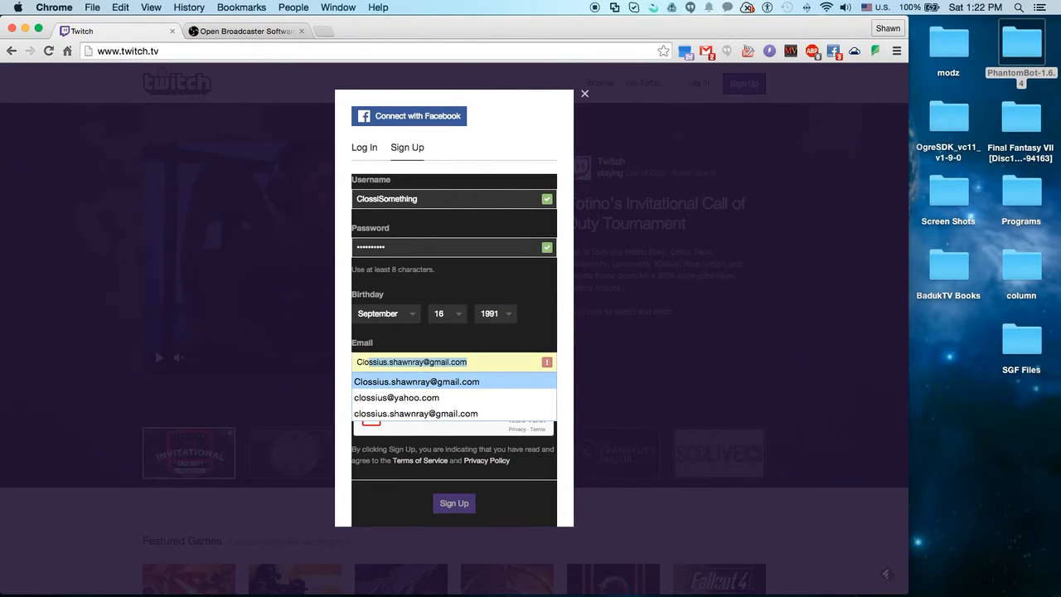
{"action": "left_click", "coordinate": [416, 382]}
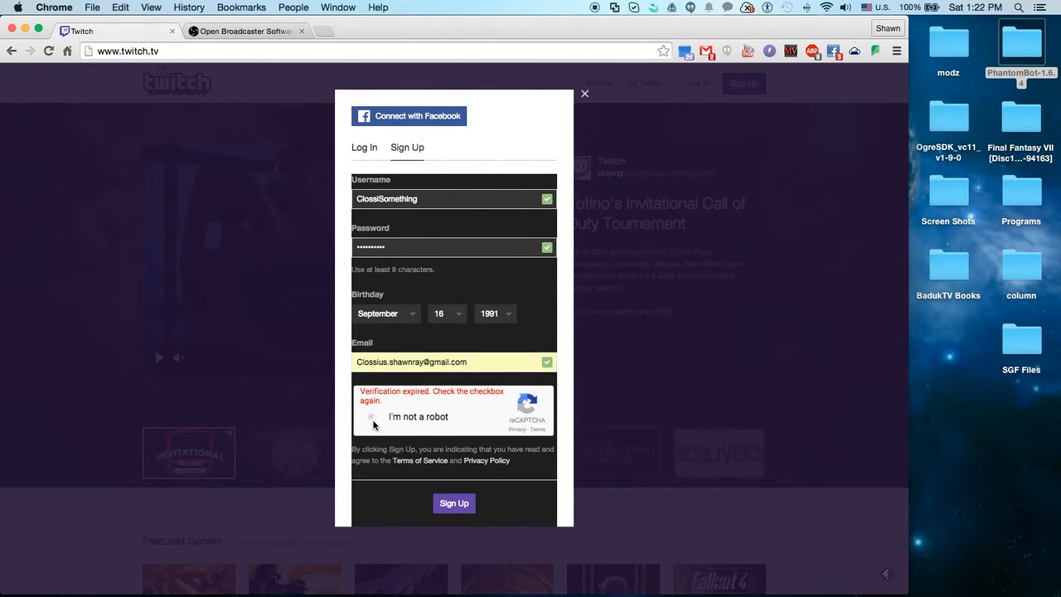
Pass the robot image verification and submit the form to create the account
{"action": "left_click", "coordinate": [372, 416]}
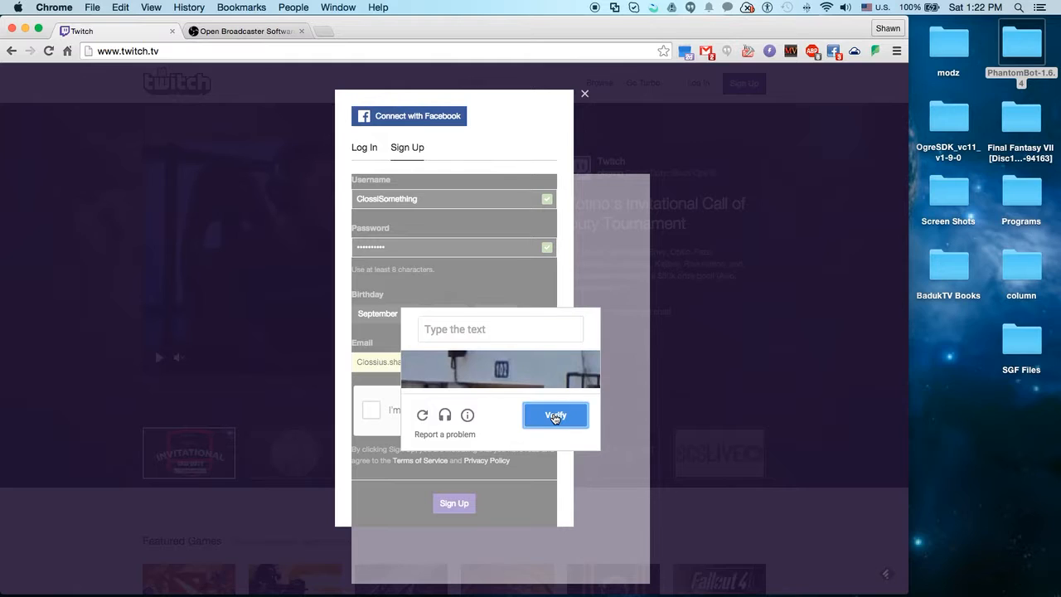
{"action": "left_click", "coordinate": [553, 414]}
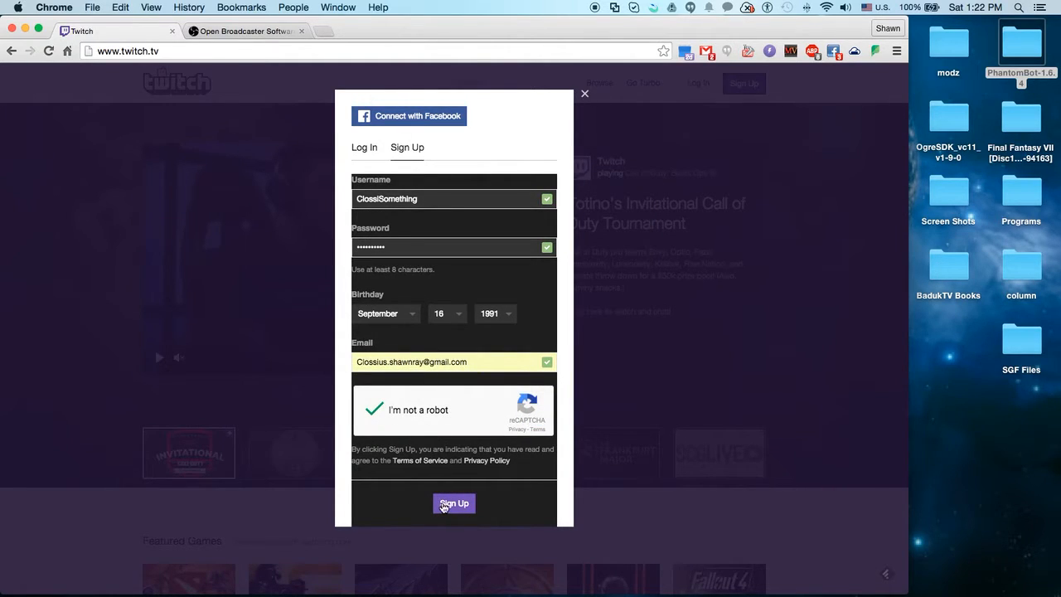
{"action": "left_click", "coordinate": [454, 504]}
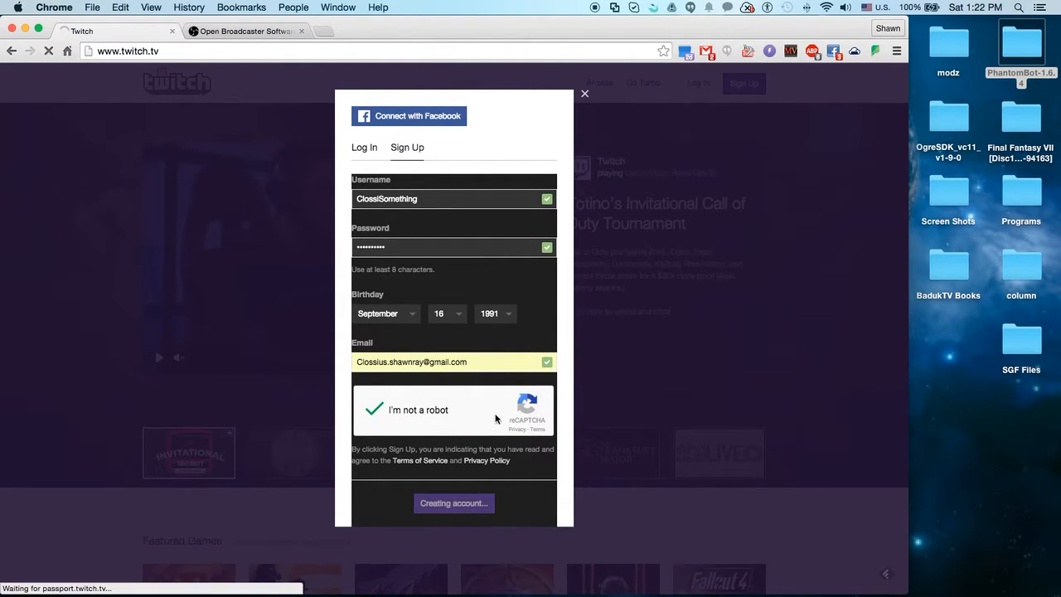
{"action": "mouse_move", "coordinate": [495, 406]}
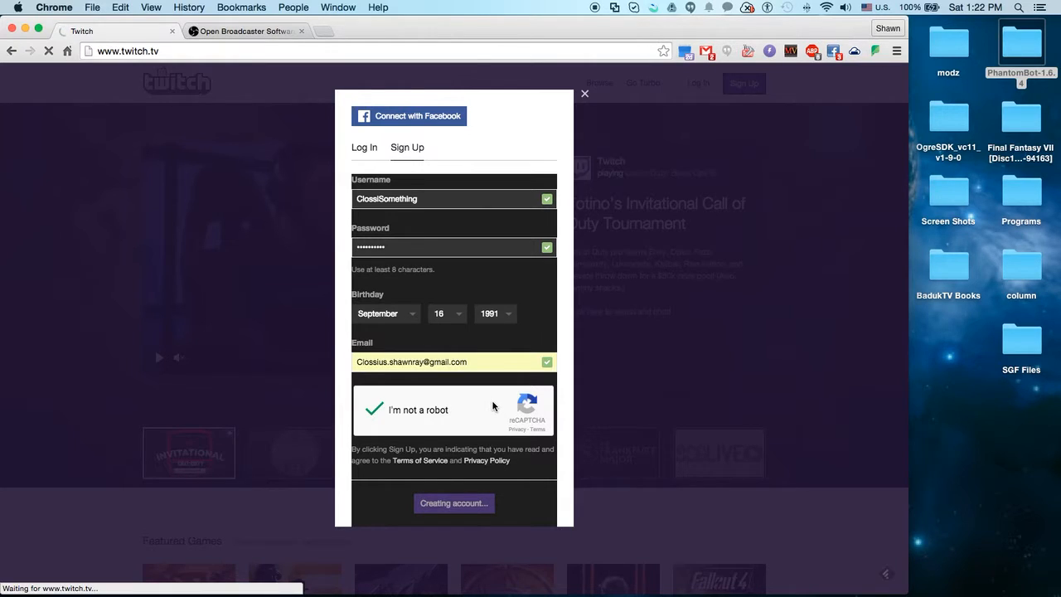
{"action": "left_click", "coordinate": [455, 504]}
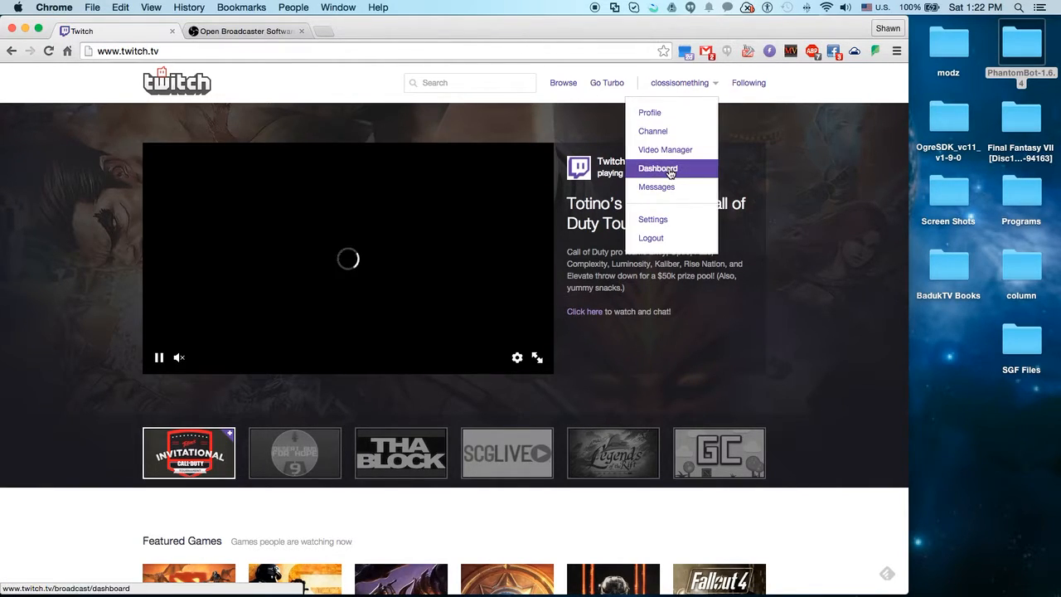
Go to the channel dashboard and show its Stream Key page
{"action": "left_click", "coordinate": [657, 170]}
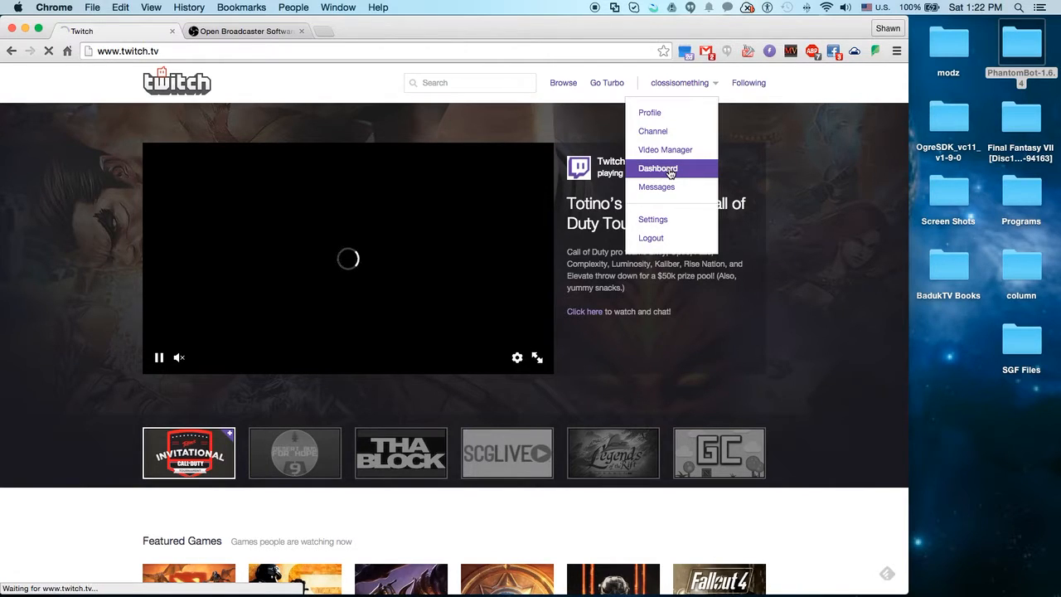
{"action": "left_click", "coordinate": [656, 169]}
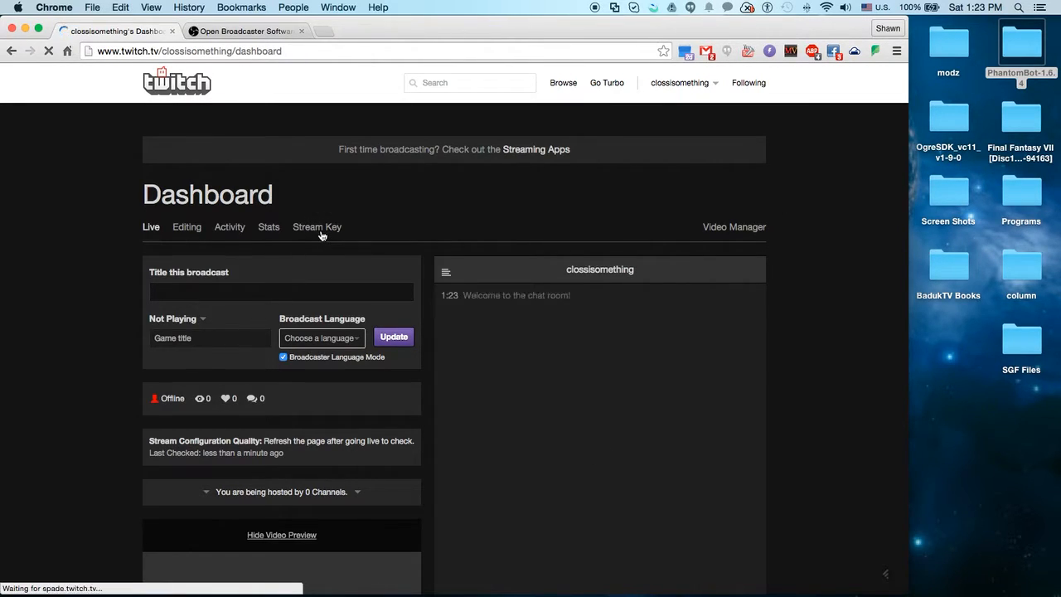
{"action": "left_click", "coordinate": [317, 225]}
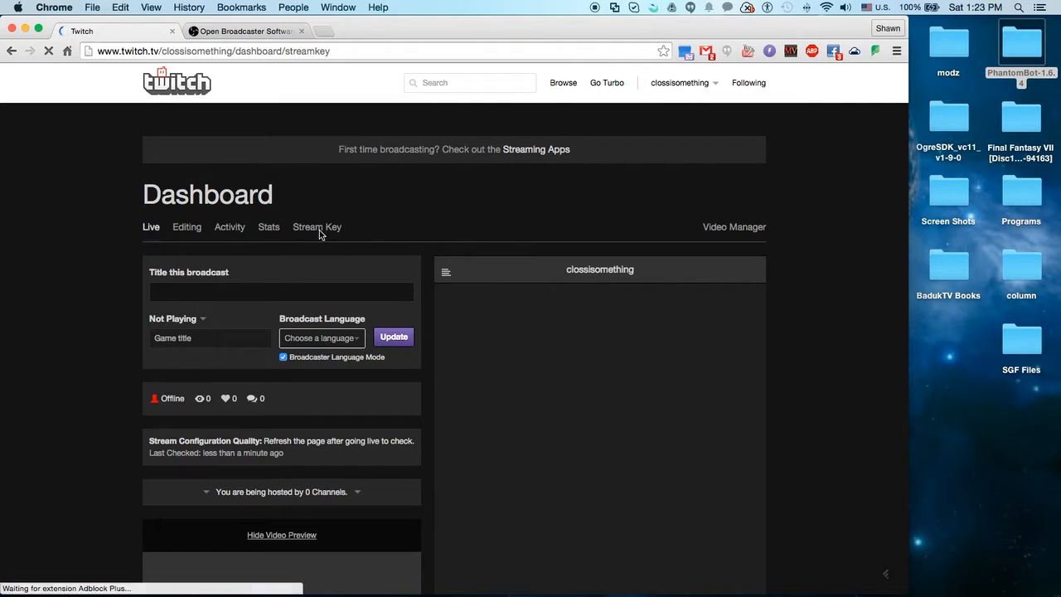
{"action": "left_click", "coordinate": [317, 226]}
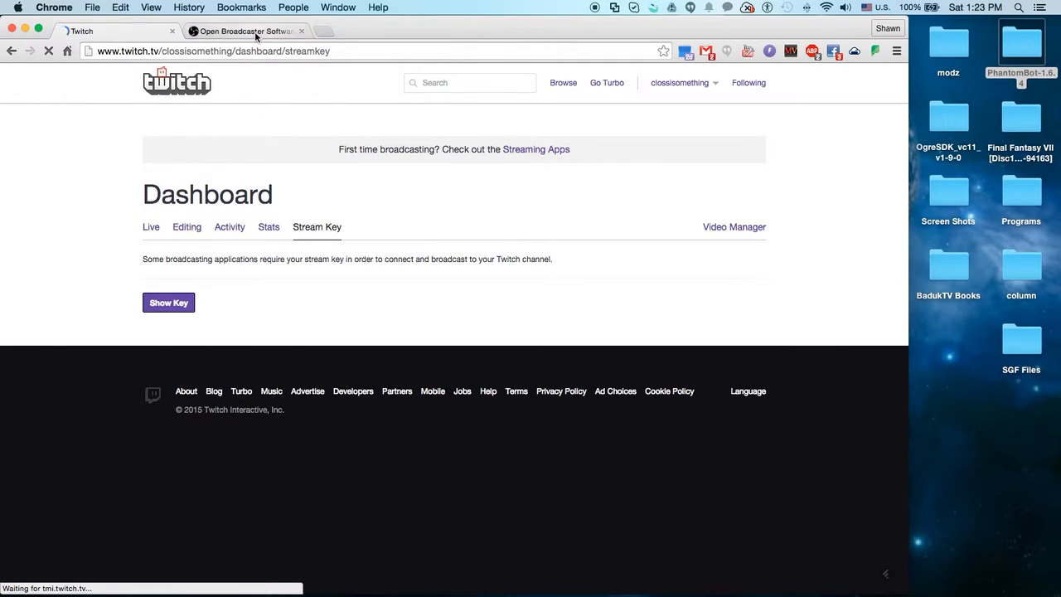
Compare the Windows option on obsproject.com, then return to the OSX Multiplatform download
{"action": "left_click", "coordinate": [245, 30]}
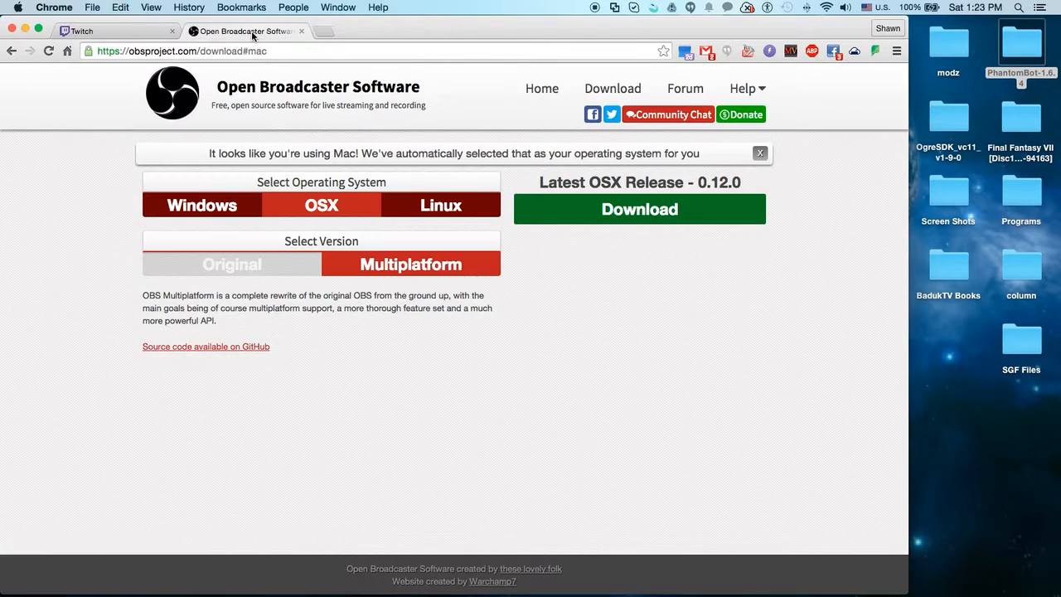
{"action": "mouse_move", "coordinate": [588, 383]}
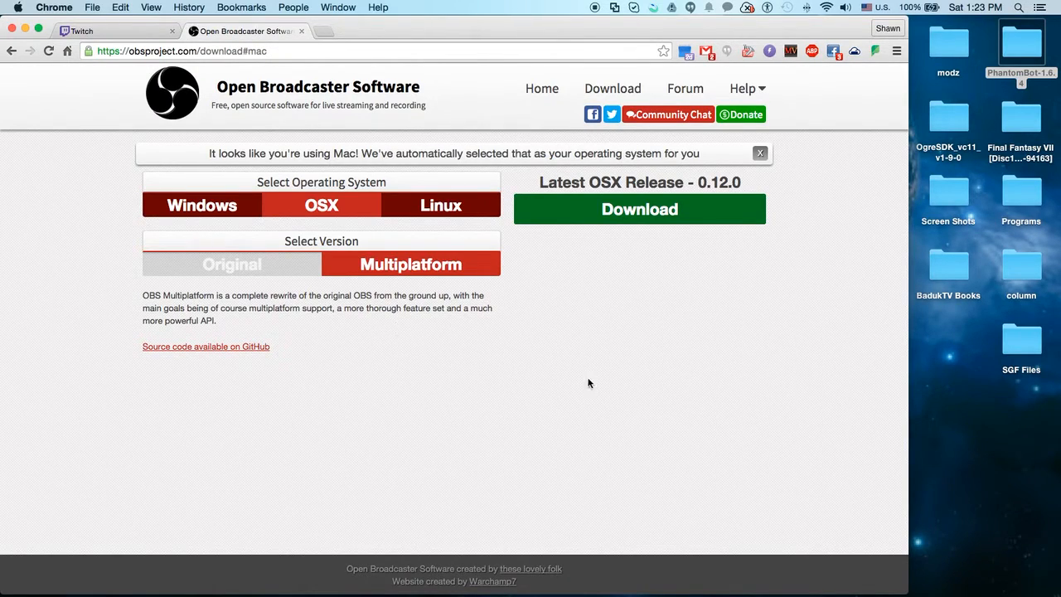
{"action": "mouse_move", "coordinate": [585, 300]}
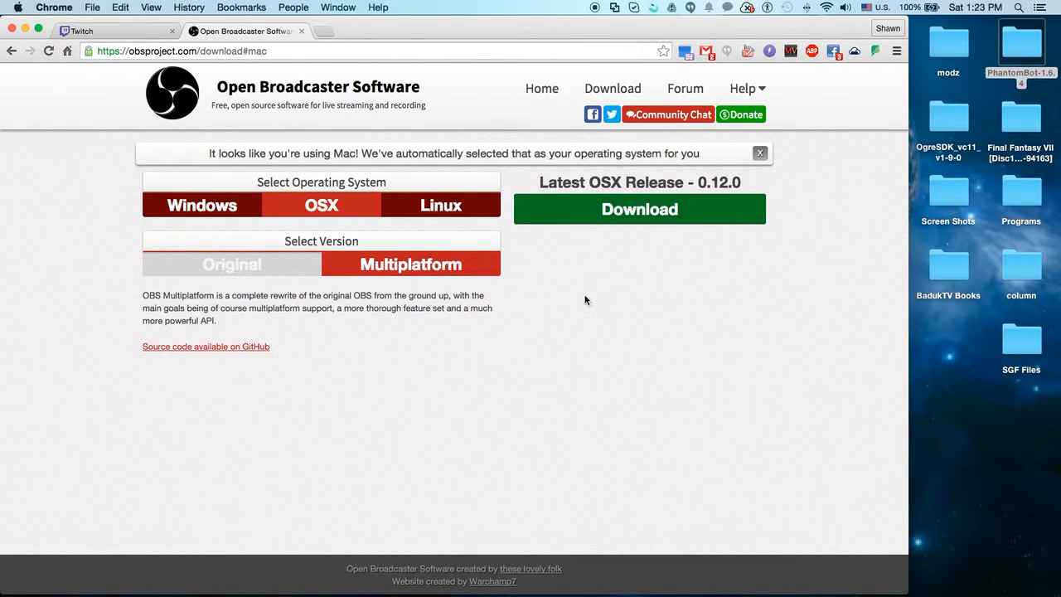
{"action": "mouse_move", "coordinate": [571, 312]}
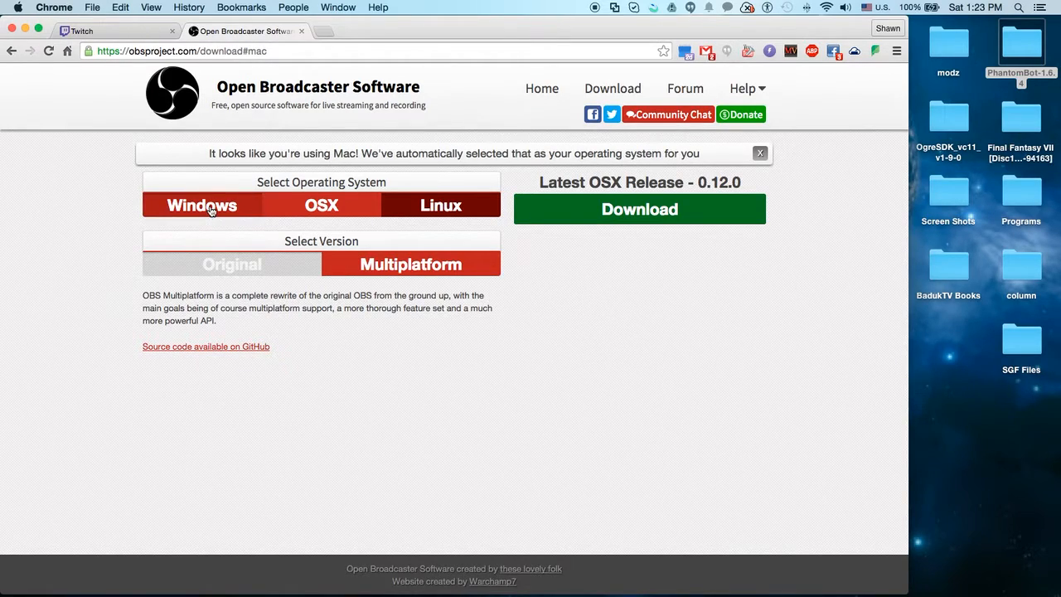
{"action": "mouse_move", "coordinate": [375, 252]}
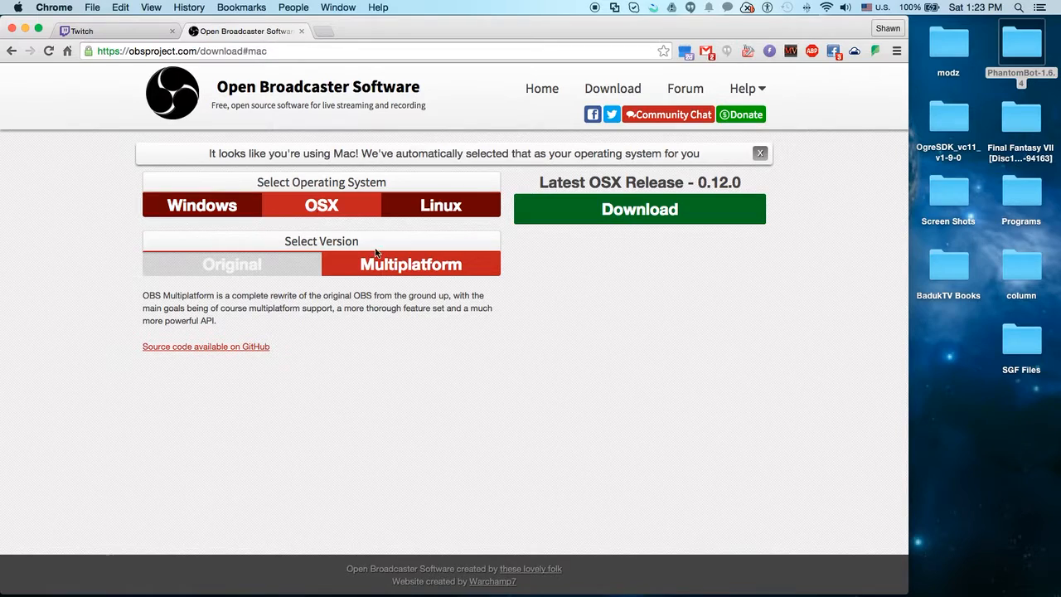
{"action": "left_click", "coordinate": [203, 206]}
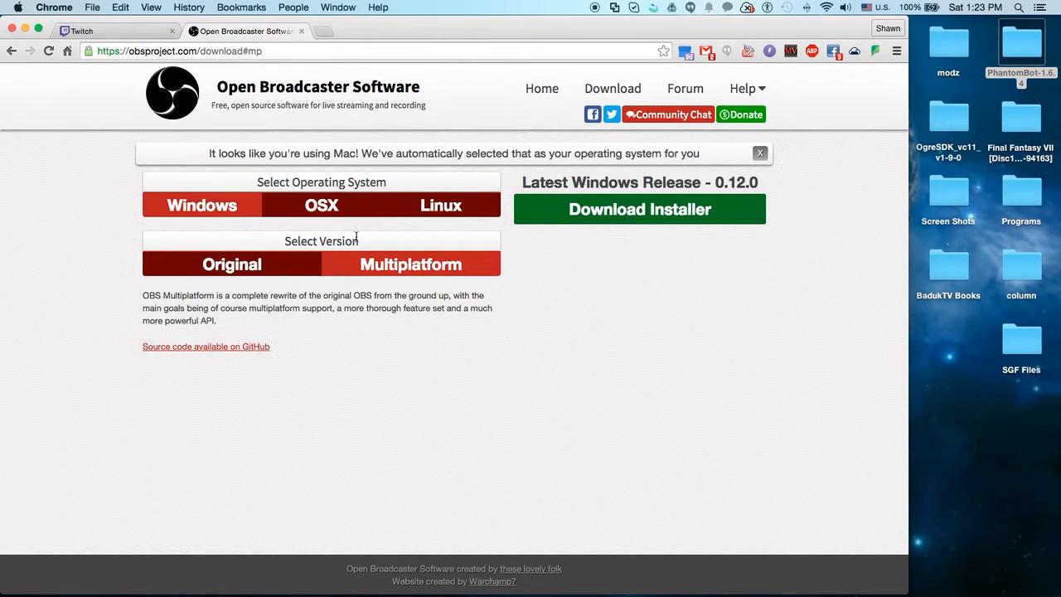
{"action": "left_click", "coordinate": [322, 206]}
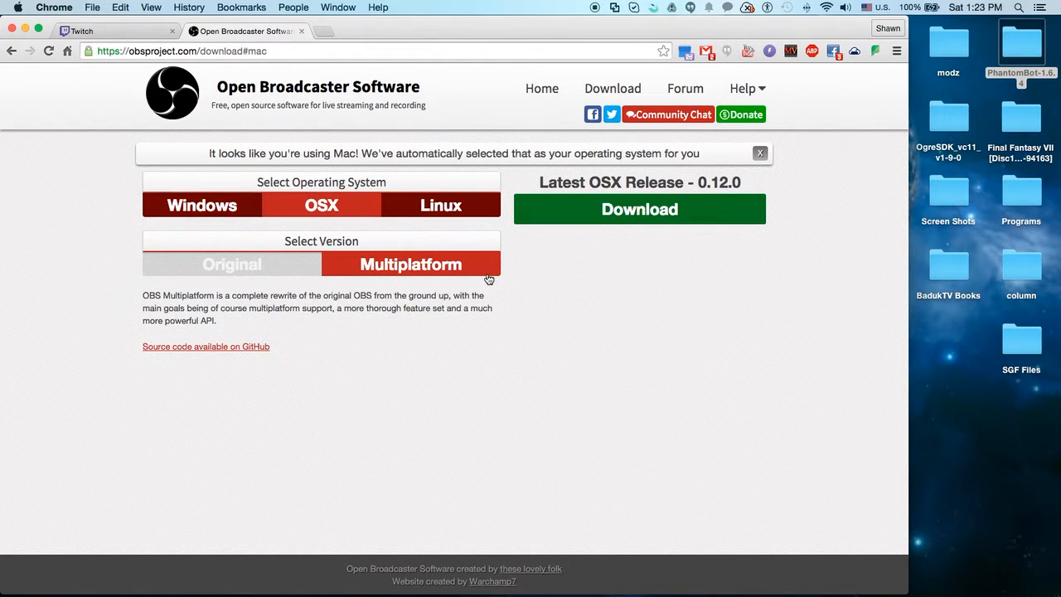
{"action": "mouse_move", "coordinate": [511, 319]}
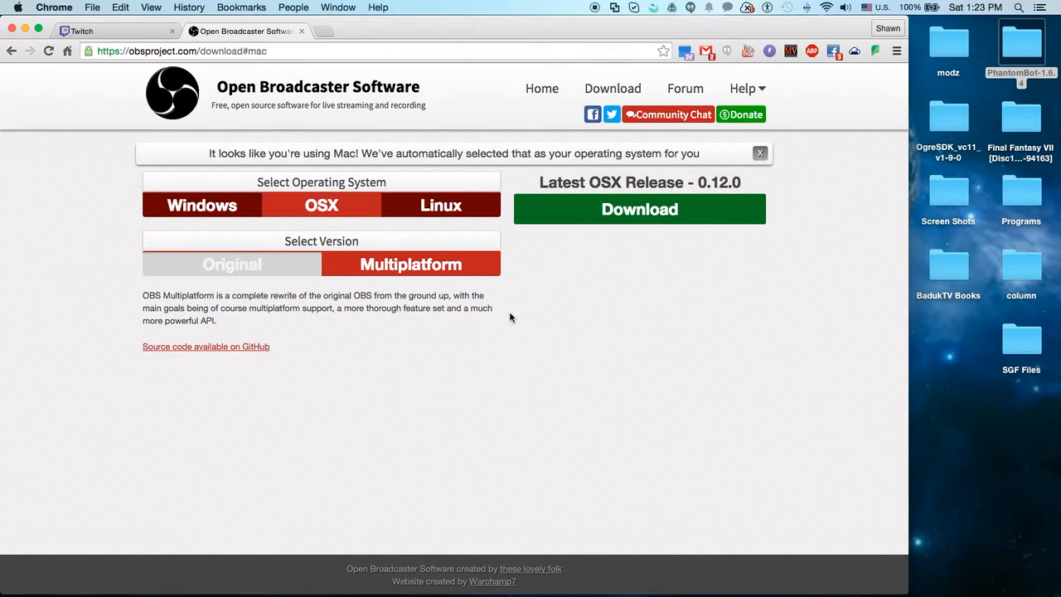
{"action": "mouse_move", "coordinate": [645, 429]}
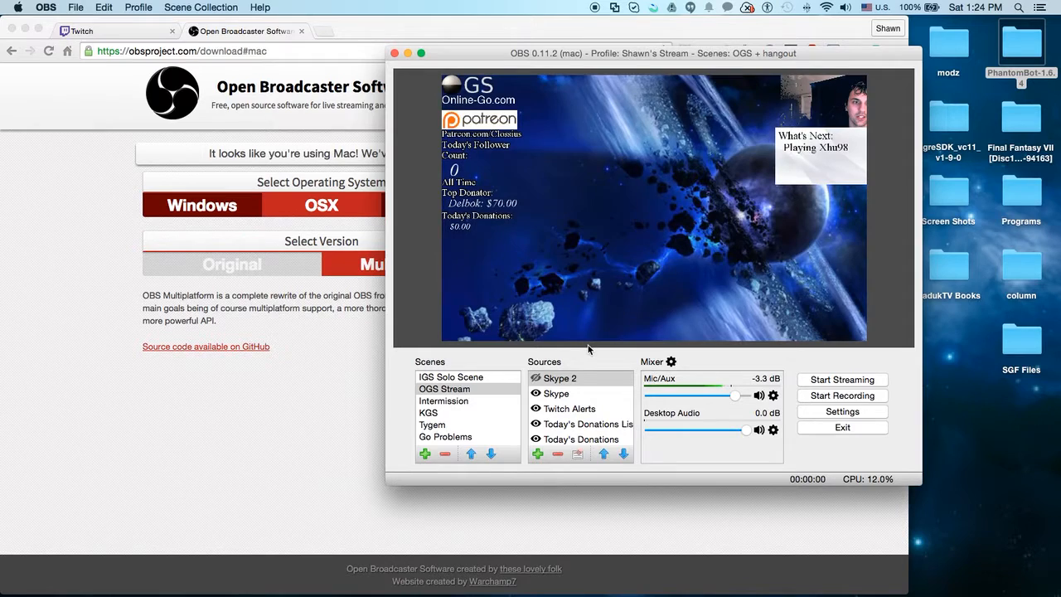
{"action": "mouse_move", "coordinate": [643, 268]}
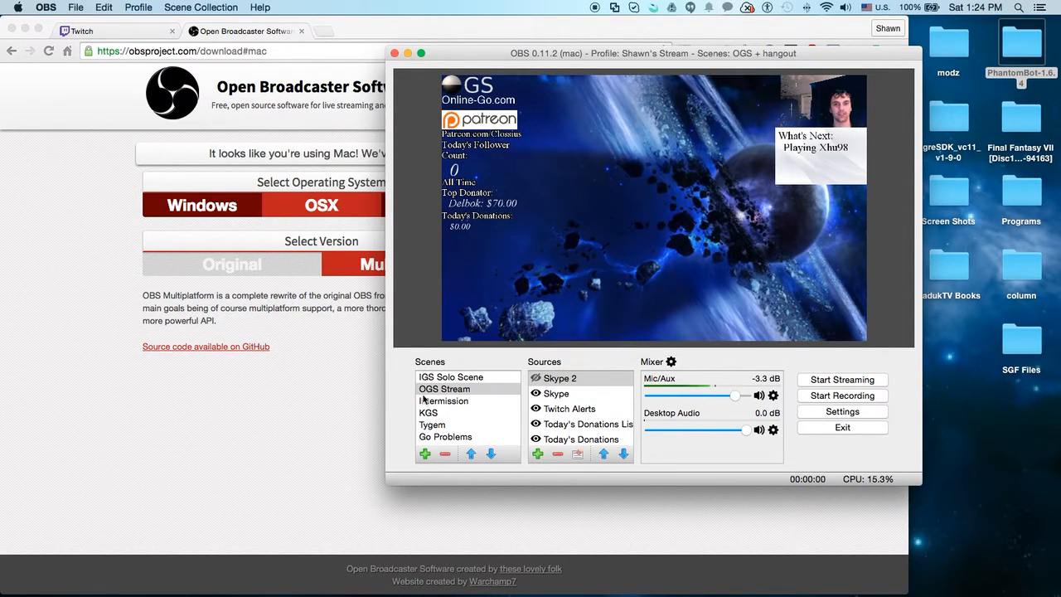
Make the Intermission scene active, mute Mic/Aux, and move the OBS window right
{"action": "left_click", "coordinate": [445, 400]}
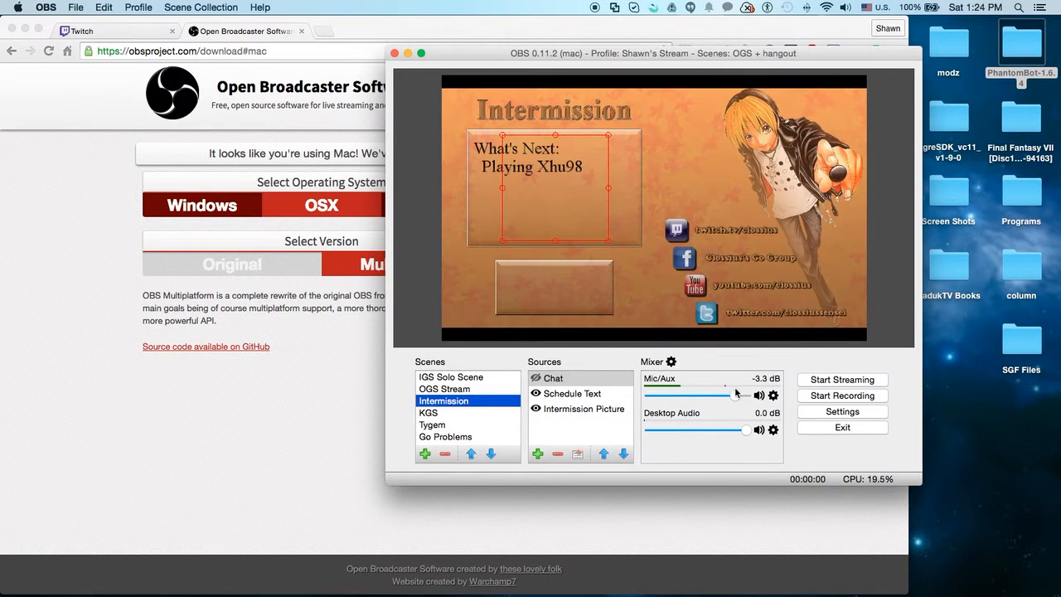
{"action": "left_click", "coordinate": [760, 395]}
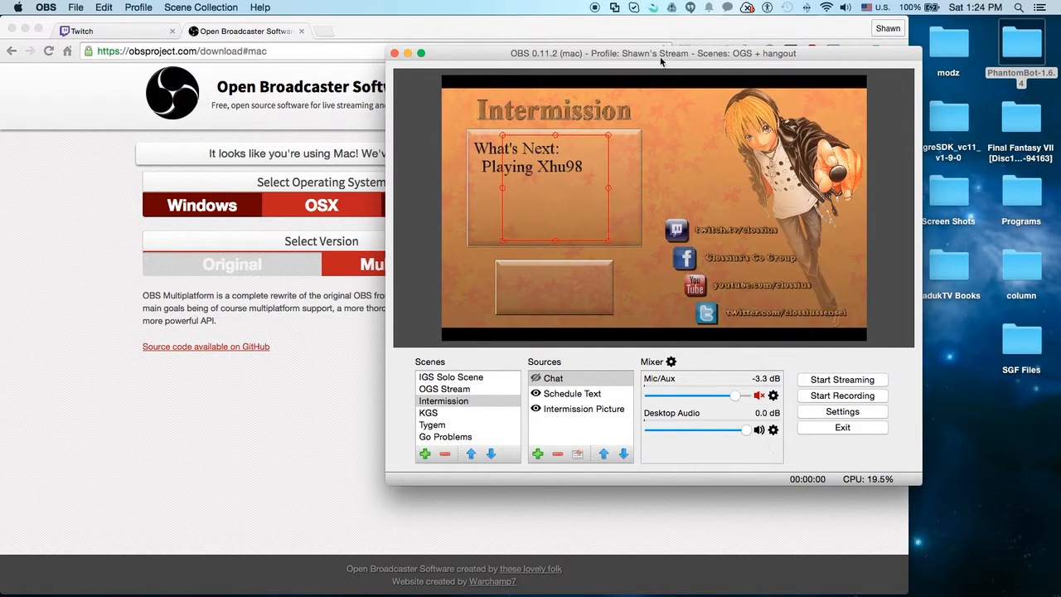
{"action": "left_click_drag", "start_coordinate": [654, 53], "coordinate": [792, 23]}
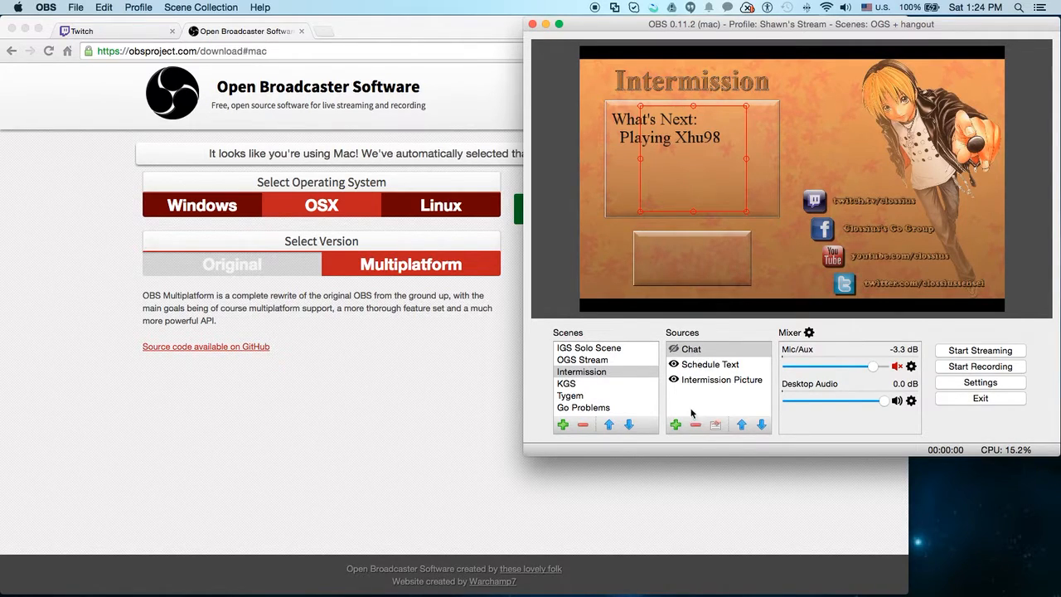
{"action": "mouse_move", "coordinate": [743, 373]}
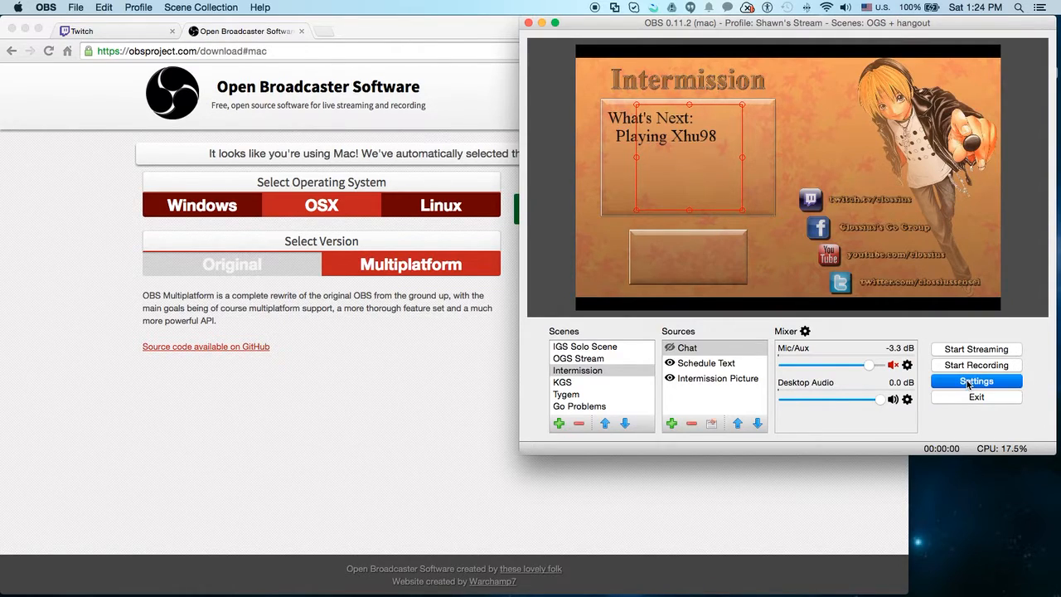
{"action": "mouse_move", "coordinate": [872, 335]}
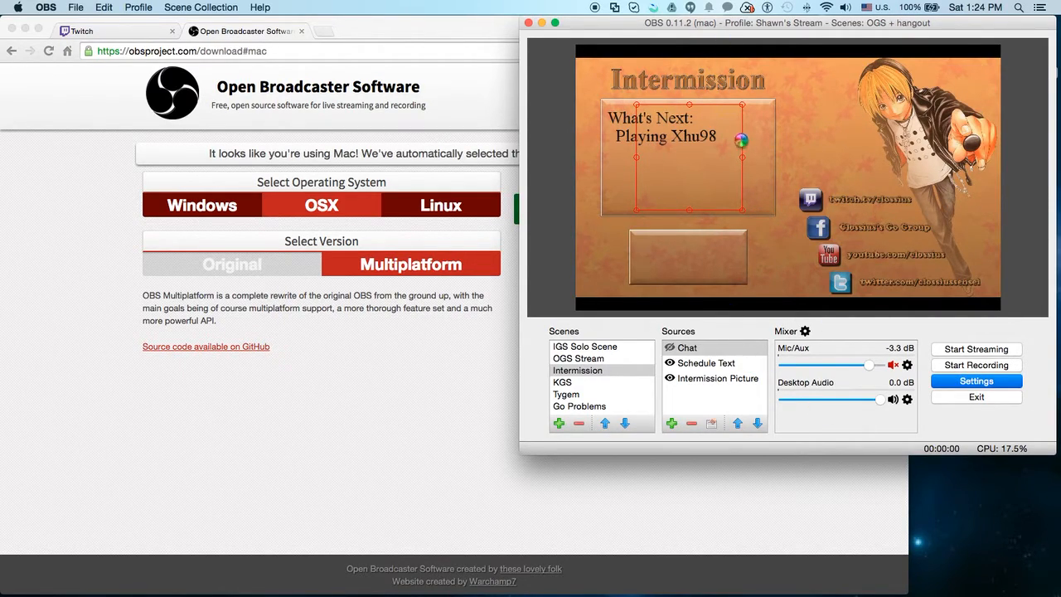
Set the stream service to Twitch on the US West: San Francisco, CA server with the stream key
{"action": "left_click", "coordinate": [975, 379]}
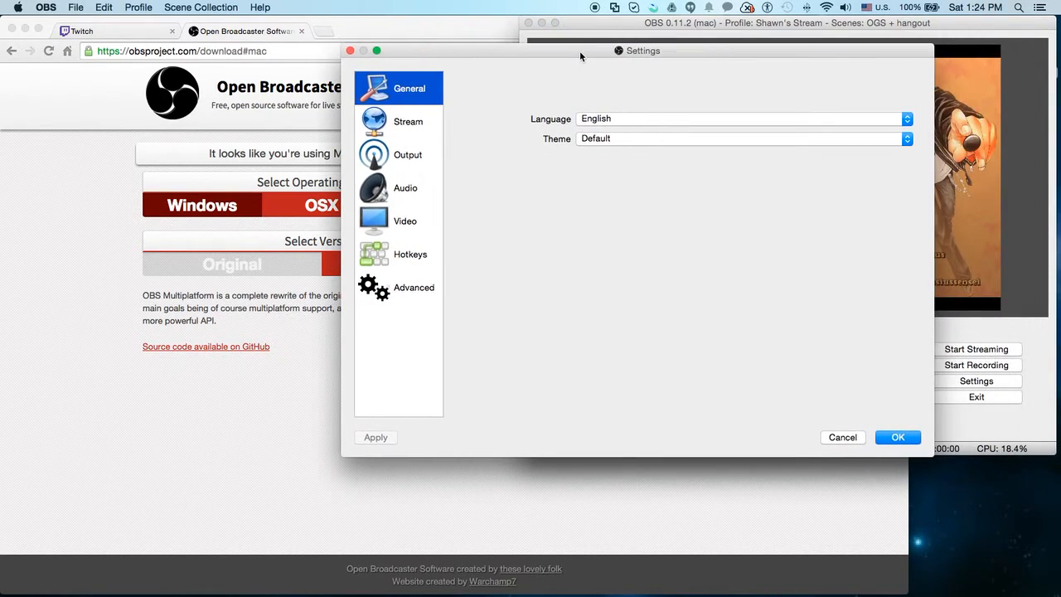
{"action": "left_click", "coordinate": [408, 121]}
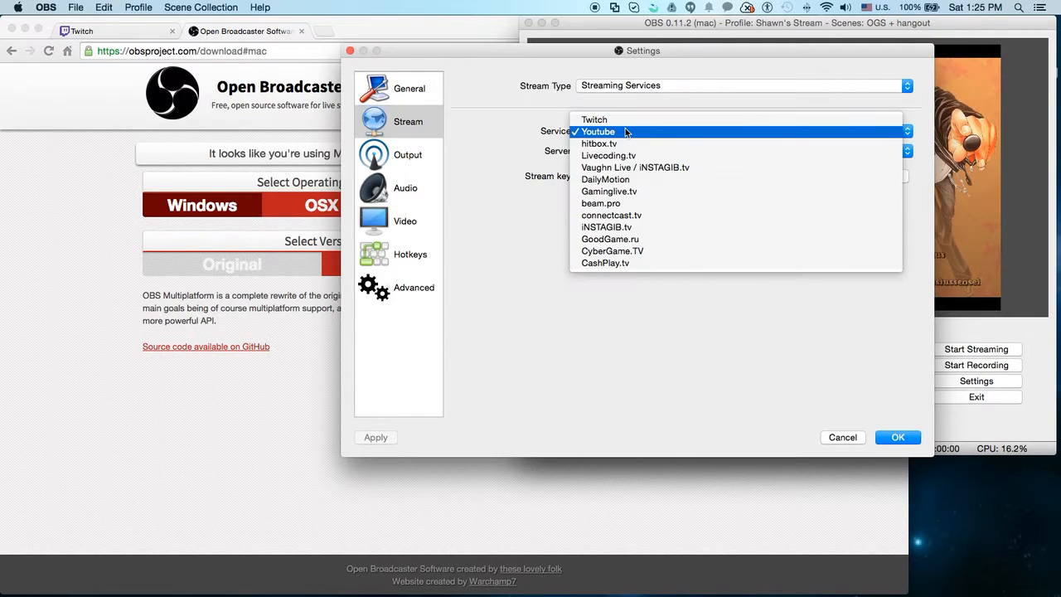
{"action": "left_click", "coordinate": [594, 120]}
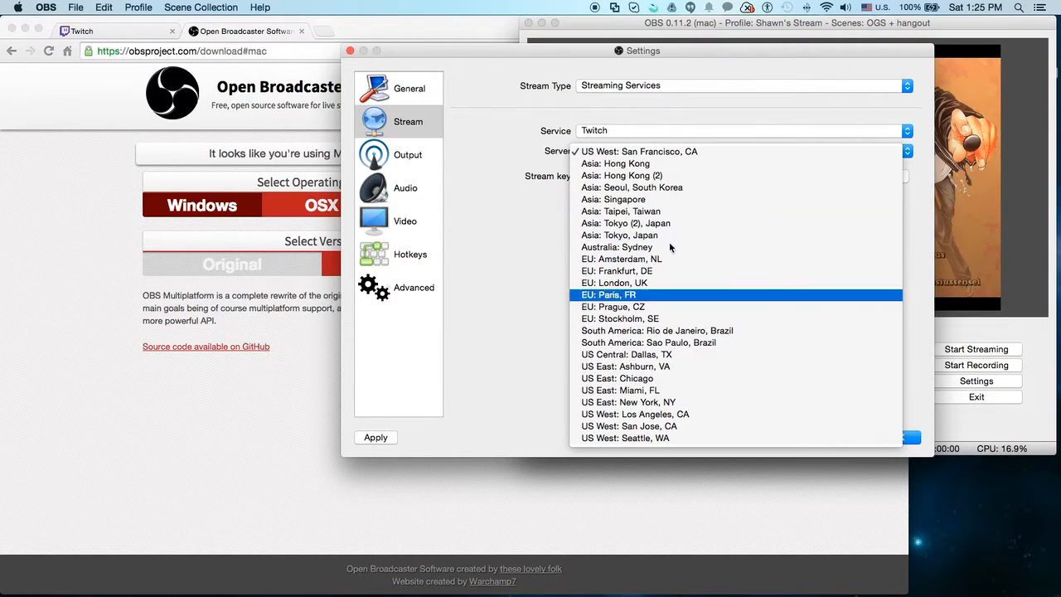
{"action": "mouse_move", "coordinate": [660, 120]}
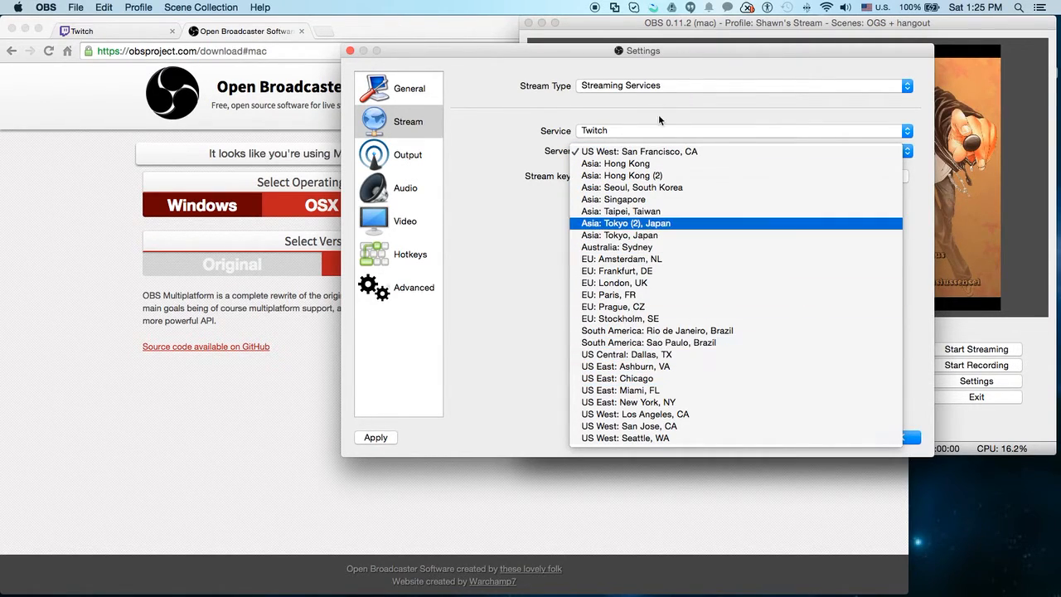
{"action": "mouse_move", "coordinate": [640, 151]}
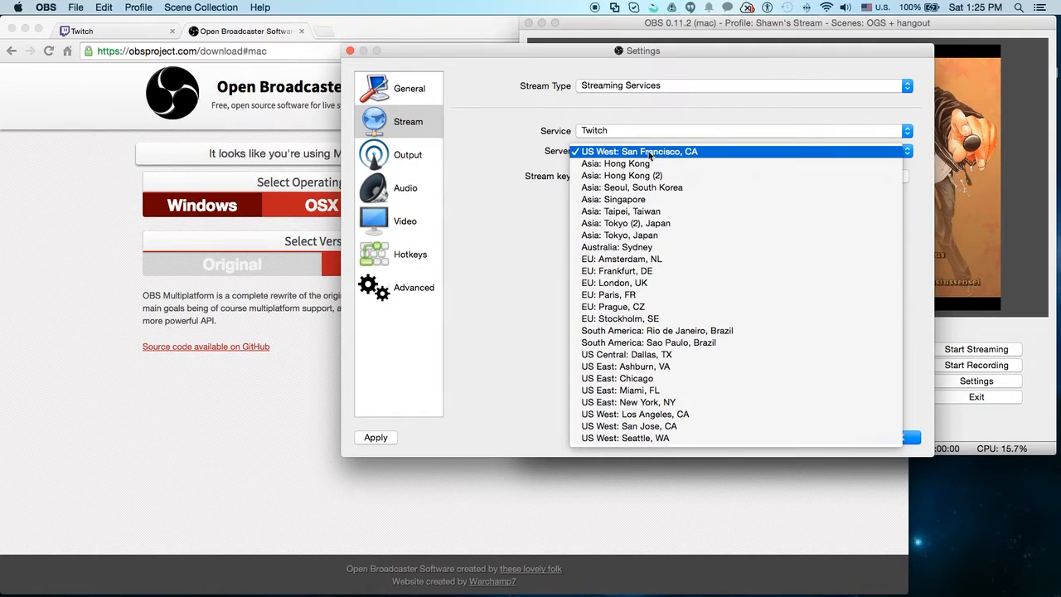
{"action": "mouse_move", "coordinate": [693, 156]}
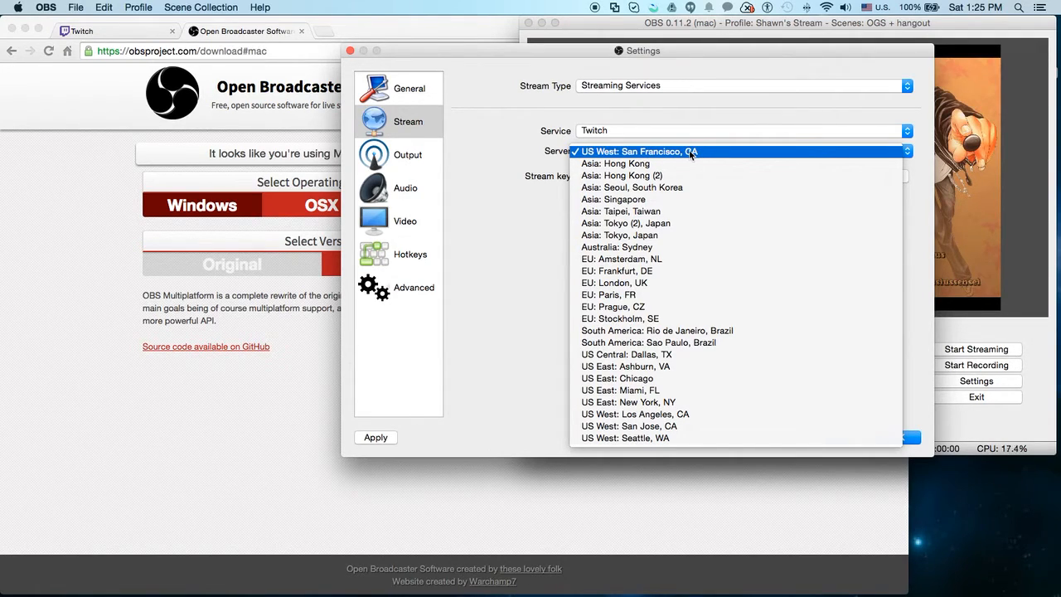
{"action": "left_click", "coordinate": [637, 151]}
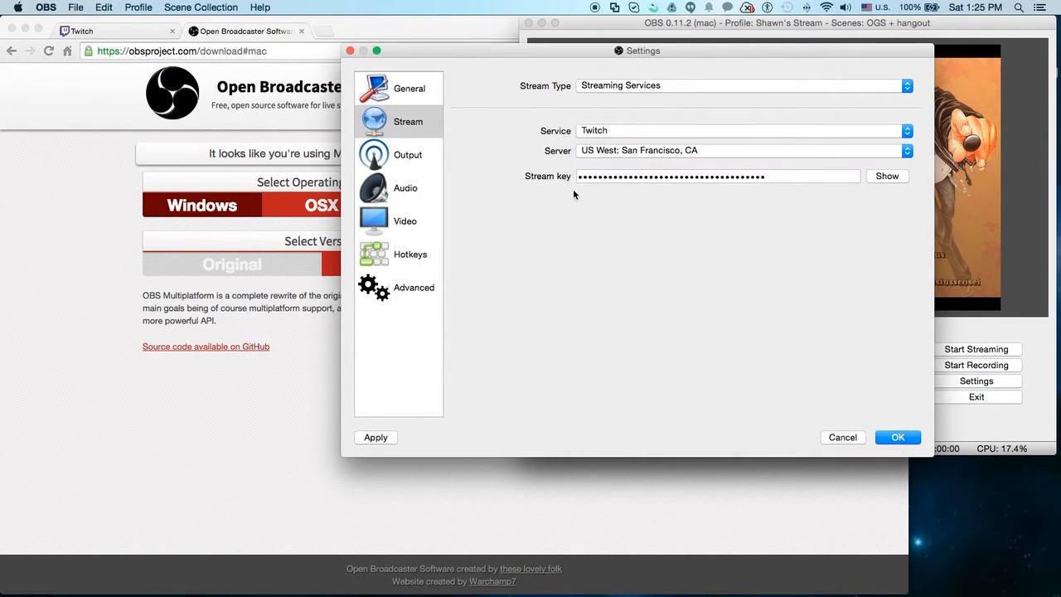
{"action": "mouse_move", "coordinate": [612, 175]}
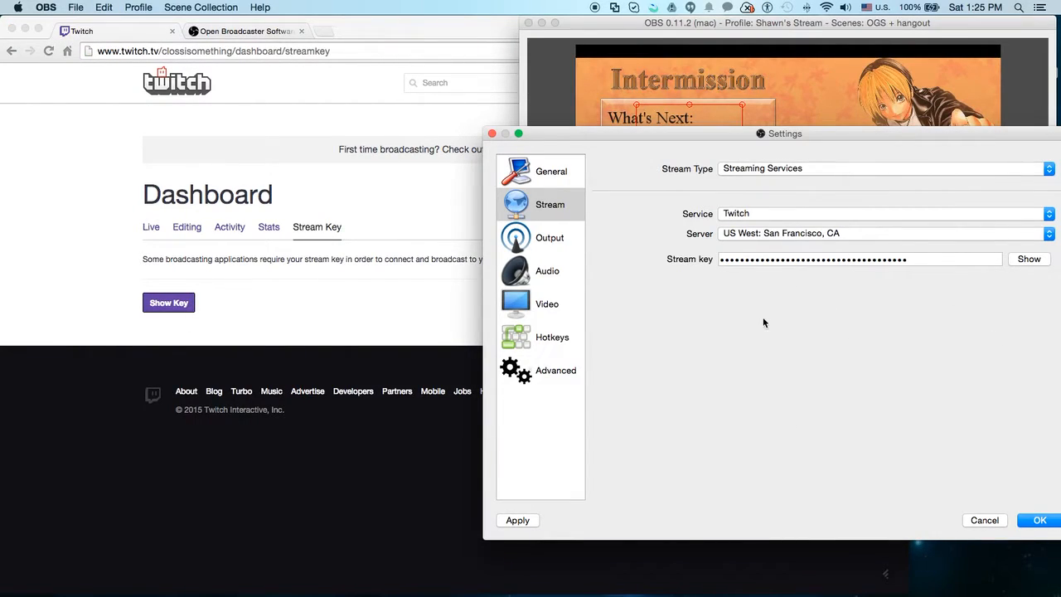
{"action": "mouse_move", "coordinate": [1052, 538]}
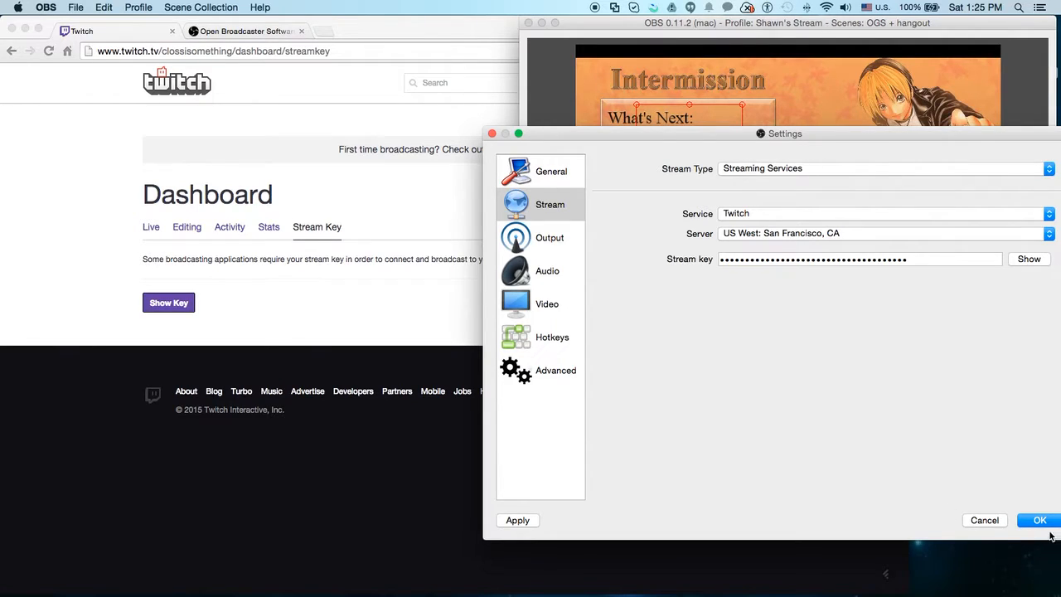
{"action": "mouse_move", "coordinate": [821, 219]}
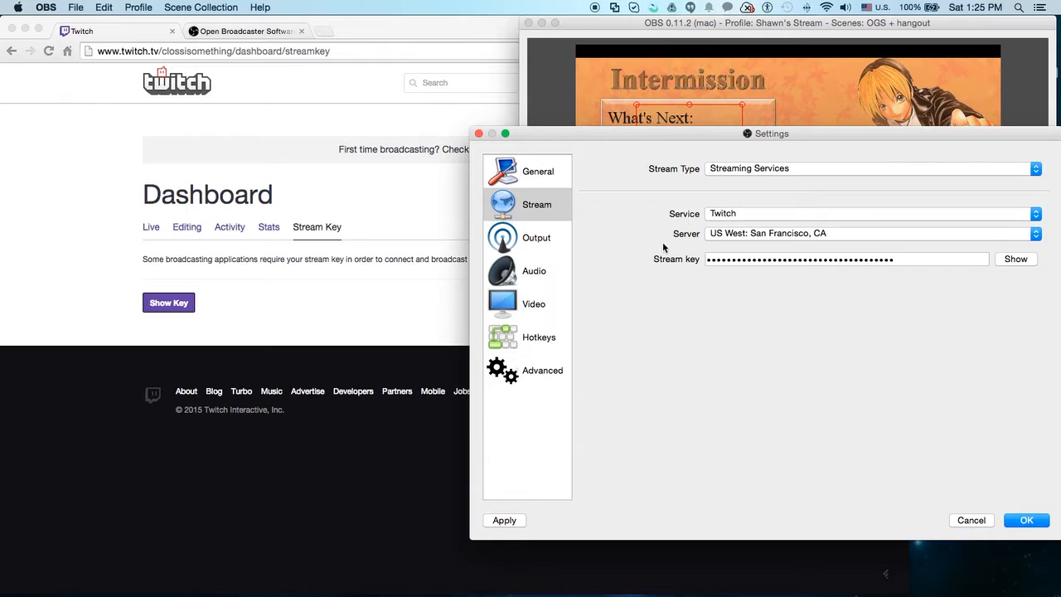
{"action": "mouse_move", "coordinate": [657, 231]}
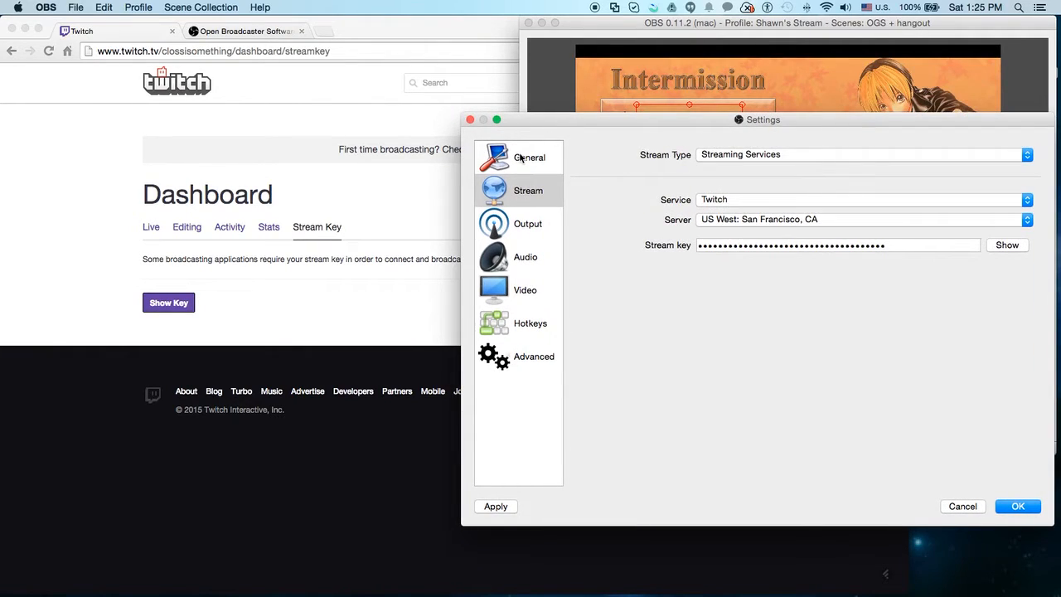
Set output to 900 video bitrate, 160 audio bitrate with automatic reconnect
{"action": "left_click", "coordinate": [529, 157]}
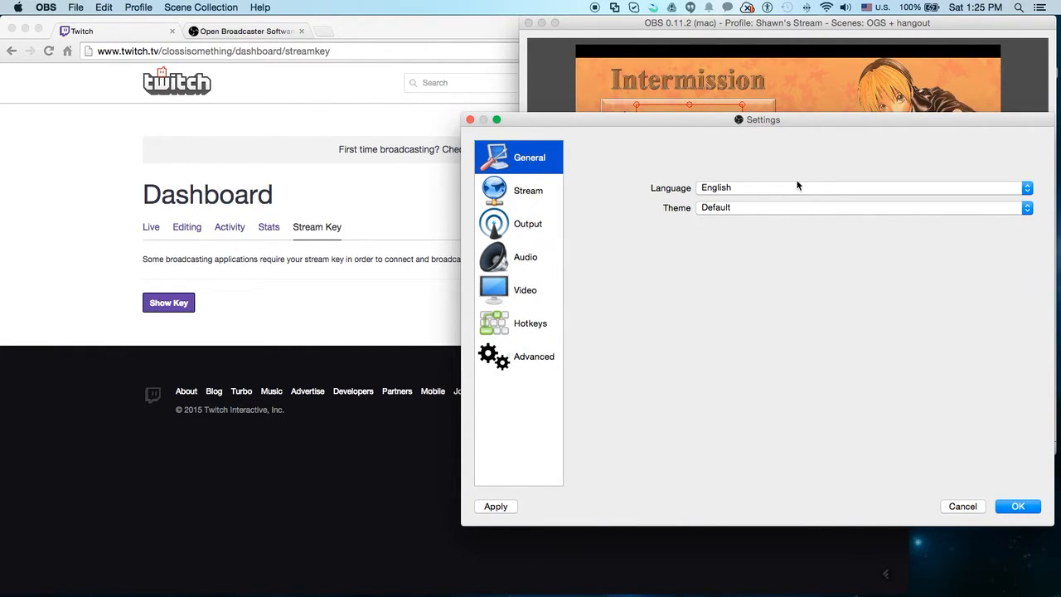
{"action": "left_click", "coordinate": [528, 222]}
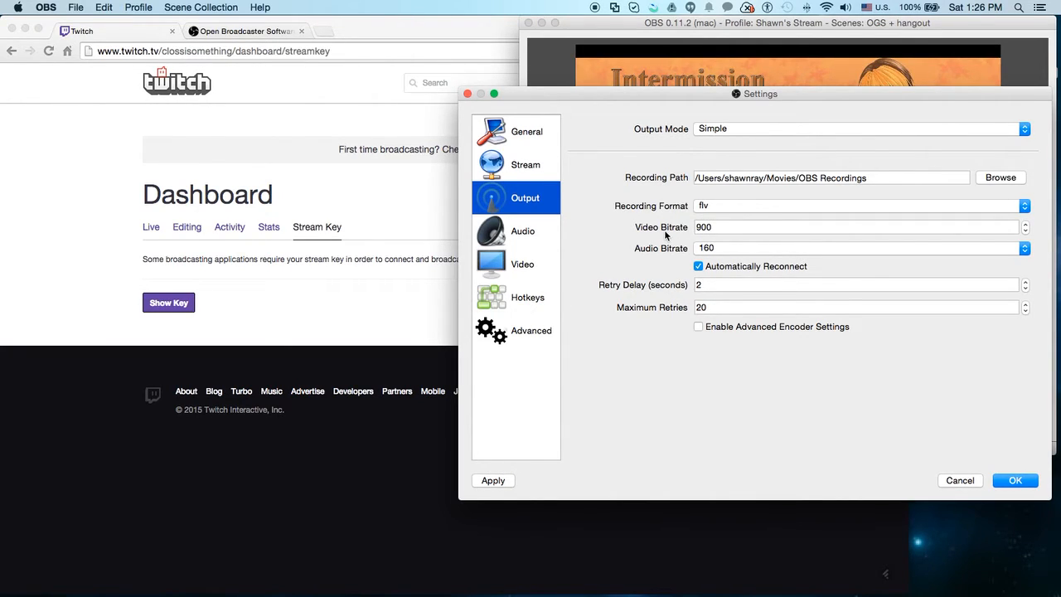
Use Soundflower (64ch) for desktop audio and Samson Meteor Mic, review remaining pages, and save
{"action": "left_click", "coordinate": [524, 230]}
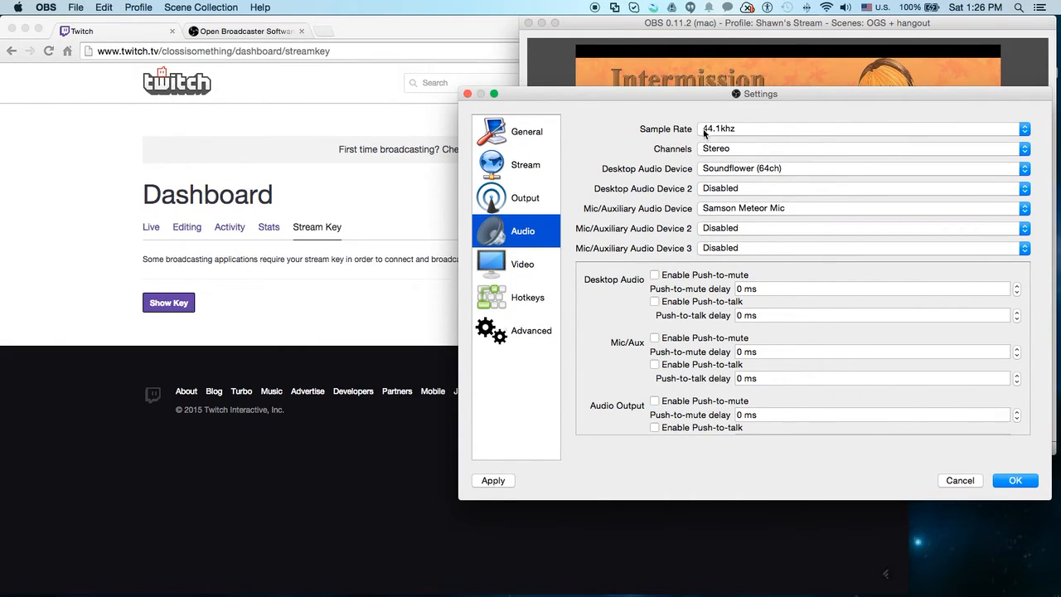
{"action": "mouse_move", "coordinate": [727, 171]}
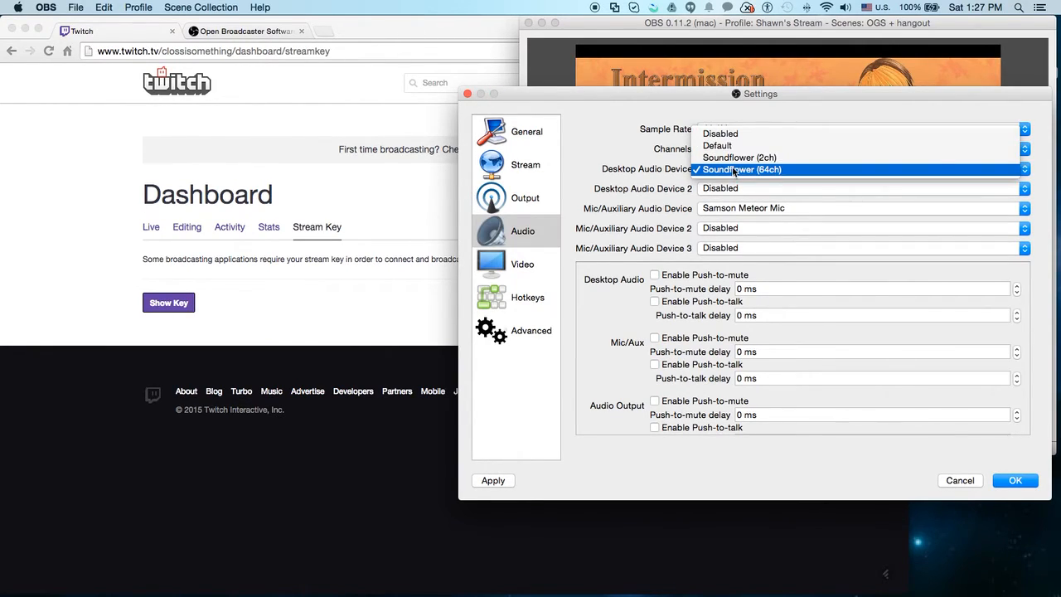
{"action": "left_click", "coordinate": [740, 170]}
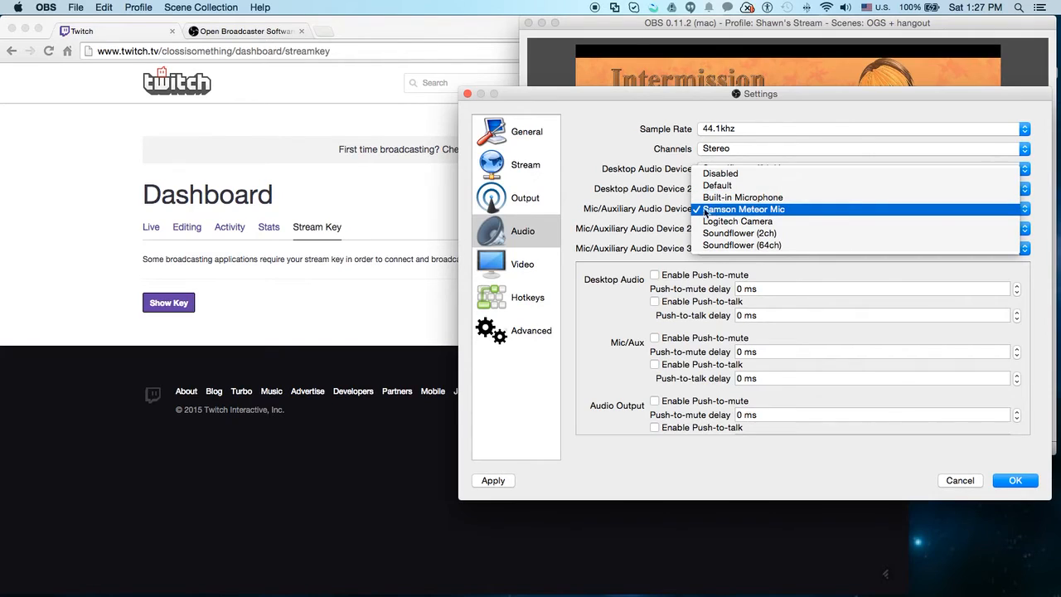
{"action": "left_click", "coordinate": [524, 264]}
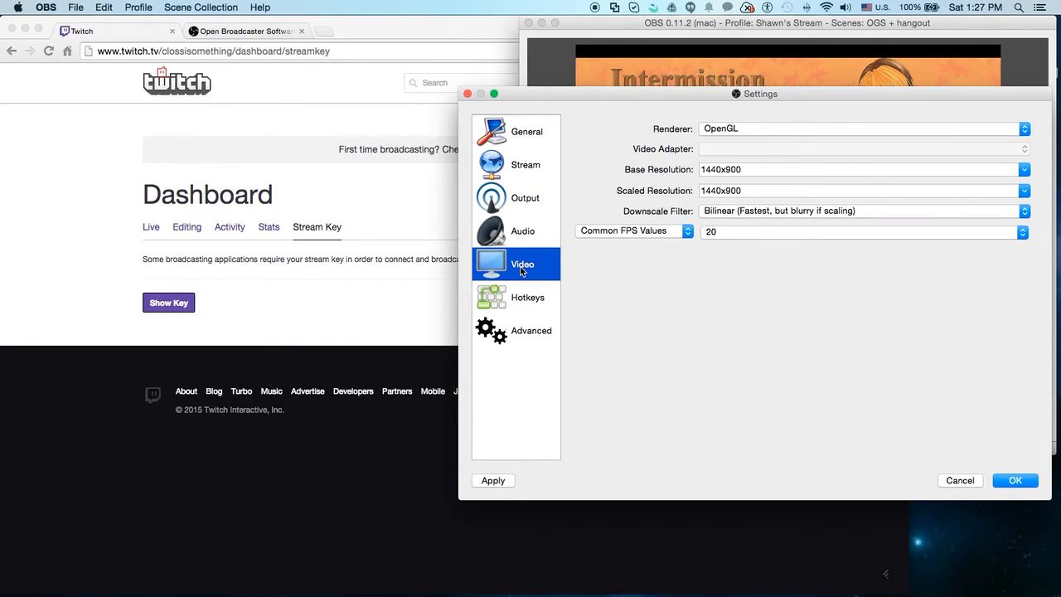
{"action": "mouse_move", "coordinate": [779, 176]}
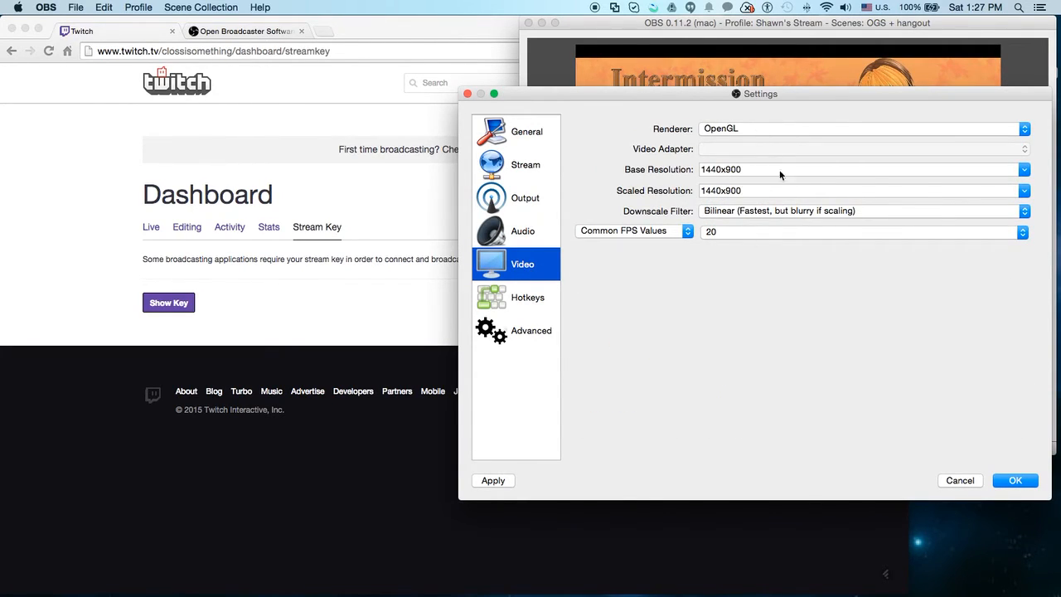
{"action": "mouse_move", "coordinate": [584, 315]}
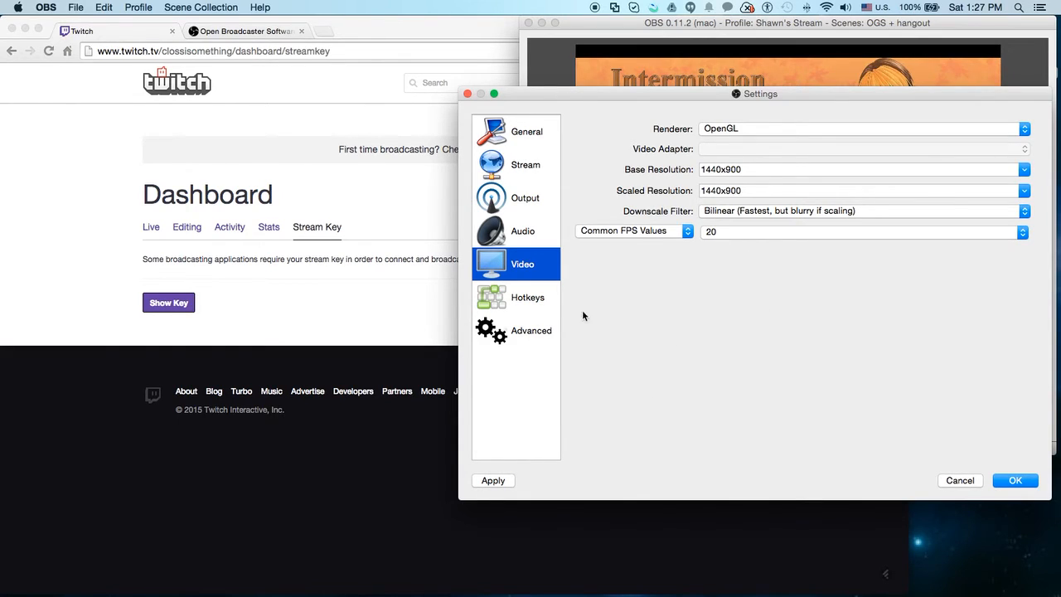
{"action": "left_click", "coordinate": [528, 297]}
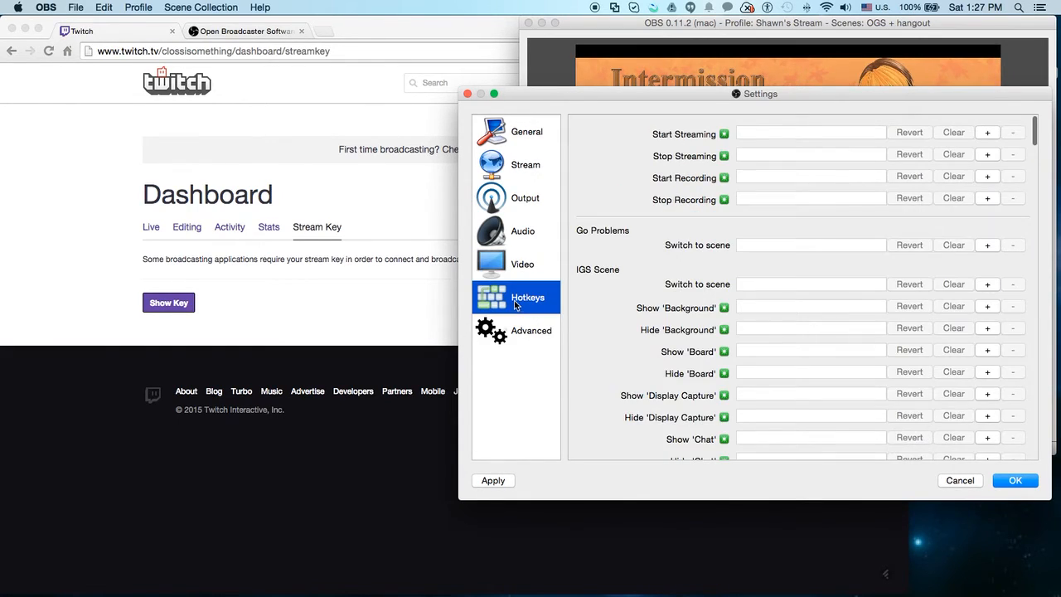
{"action": "left_click", "coordinate": [531, 330]}
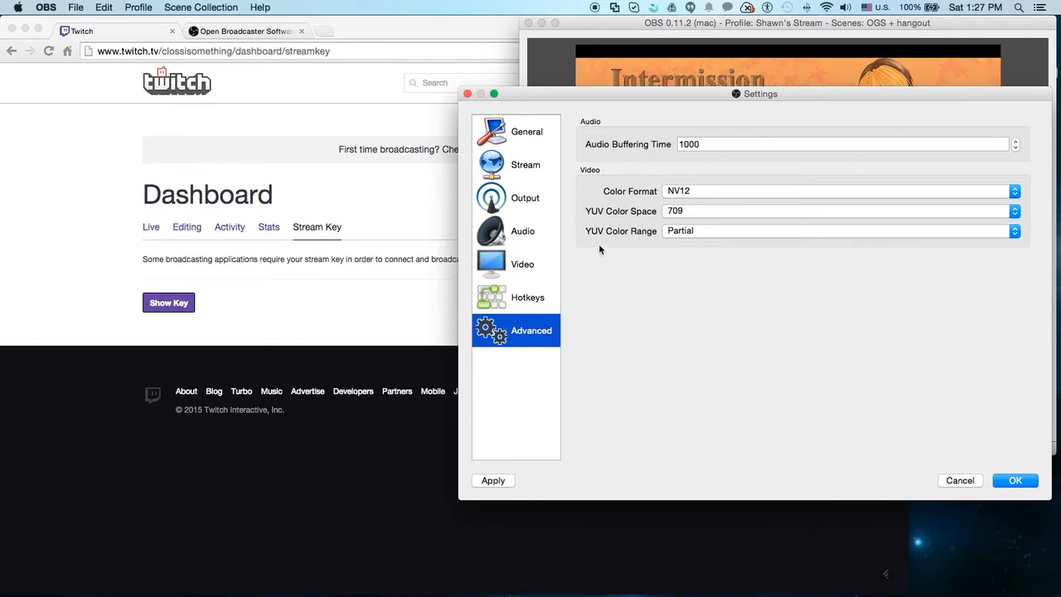
{"action": "left_click", "coordinate": [1015, 481]}
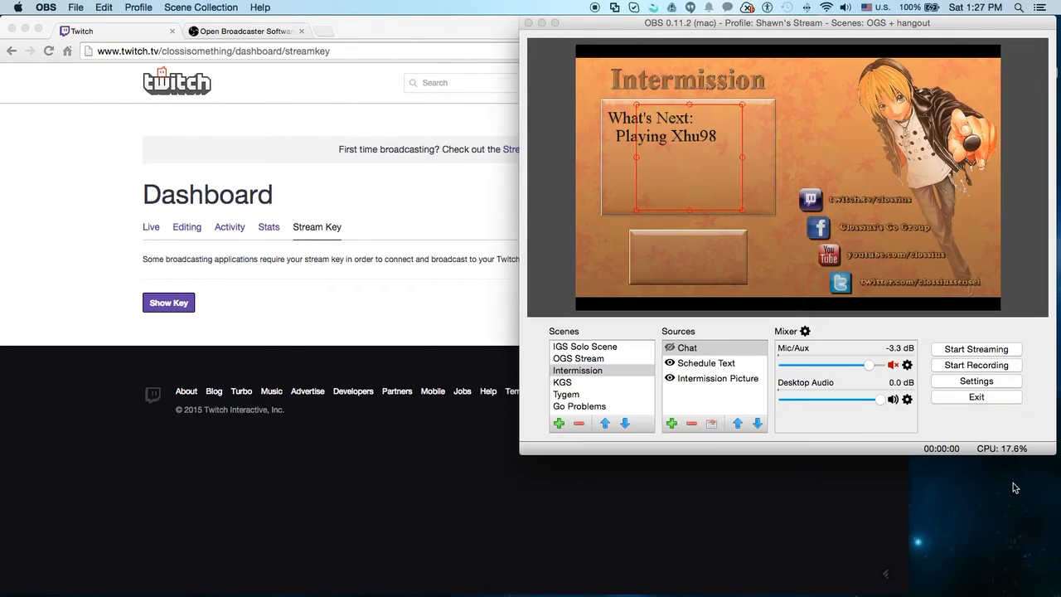
{"action": "mouse_move", "coordinate": [939, 421]}
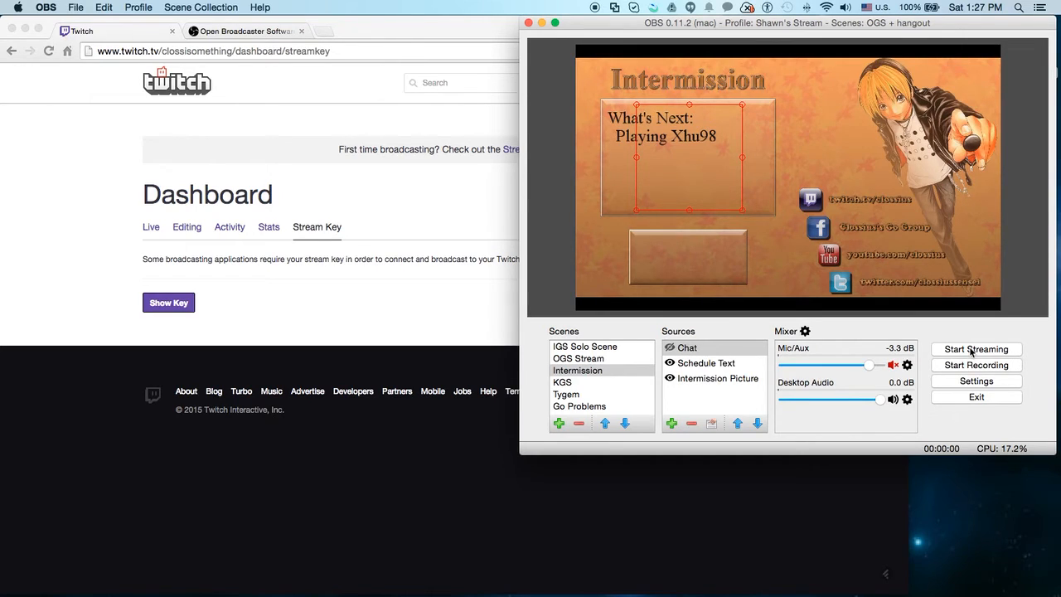
{"action": "mouse_move", "coordinate": [977, 365]}
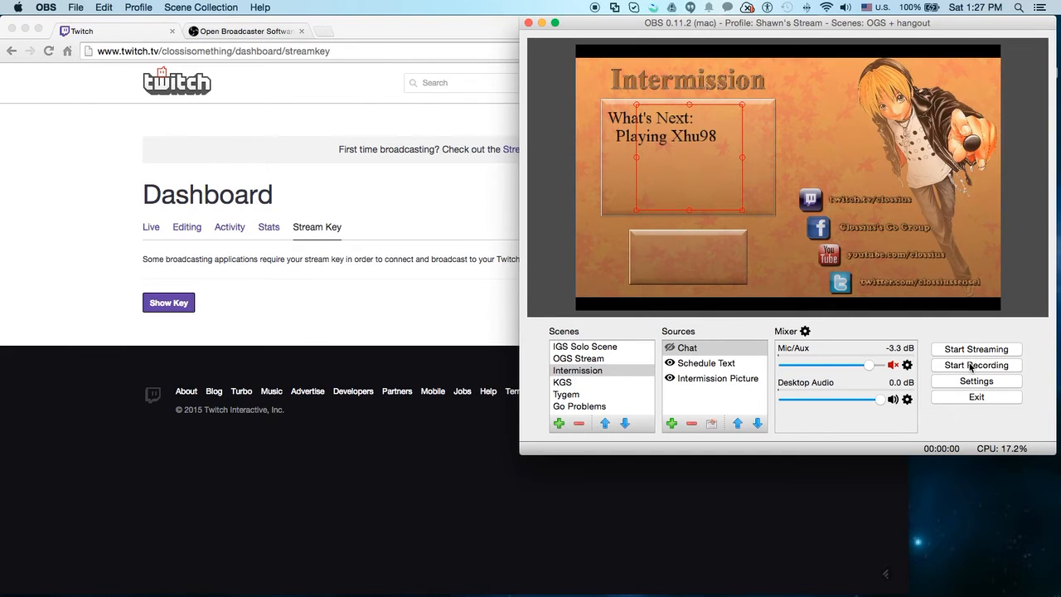
{"action": "mouse_move", "coordinate": [955, 340]}
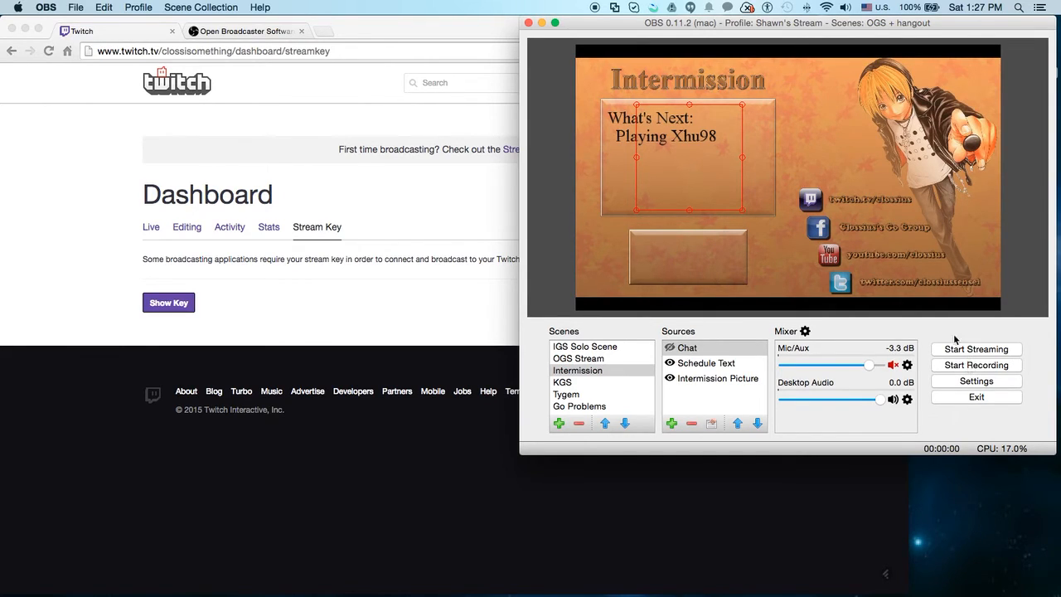
{"action": "mouse_move", "coordinate": [779, 42]}
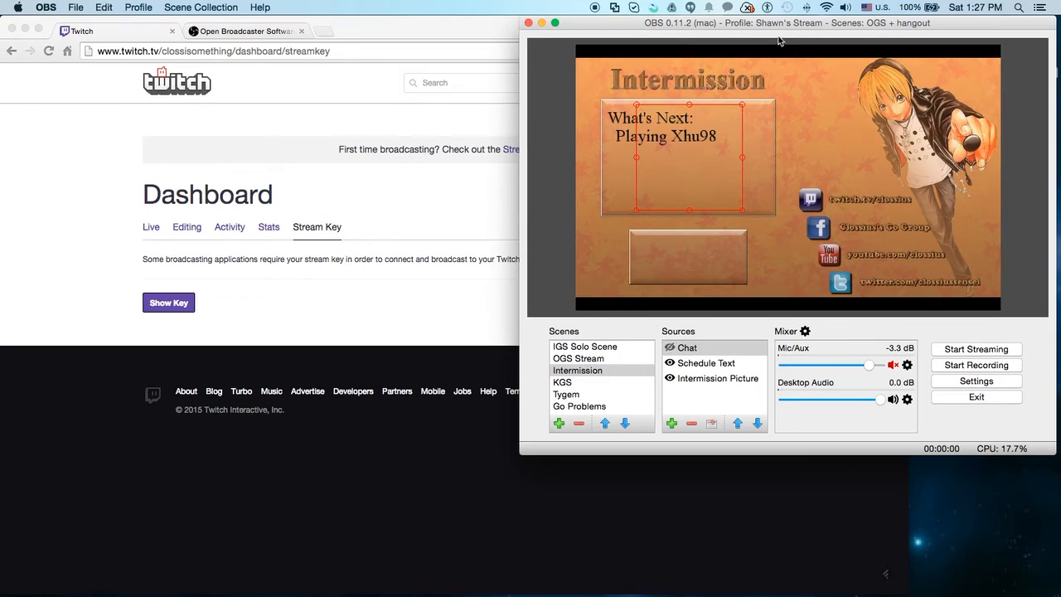
{"action": "mouse_move", "coordinate": [762, 25]}
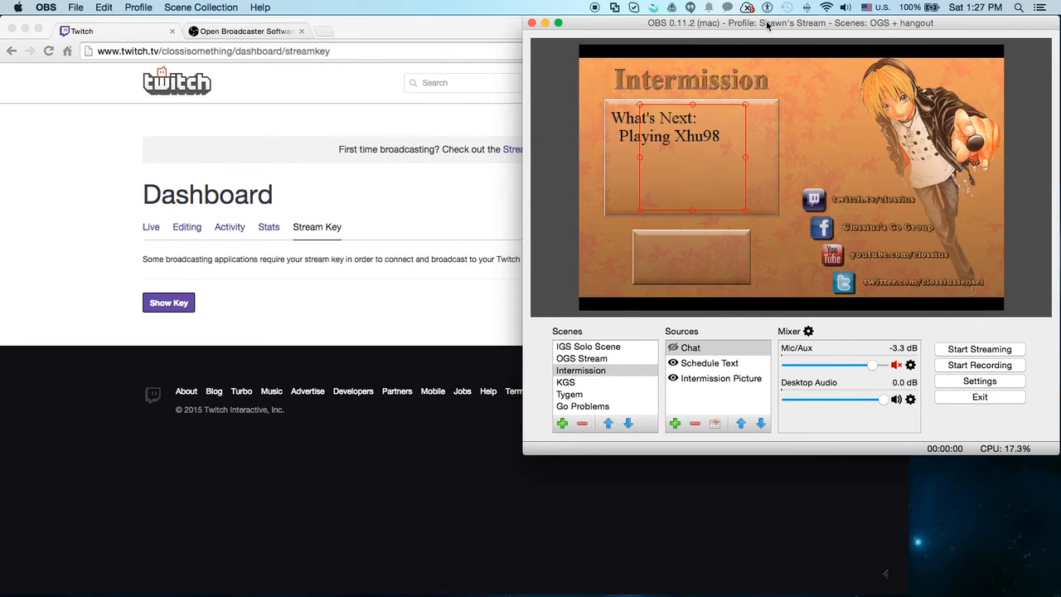
{"action": "mouse_move", "coordinate": [811, 246]}
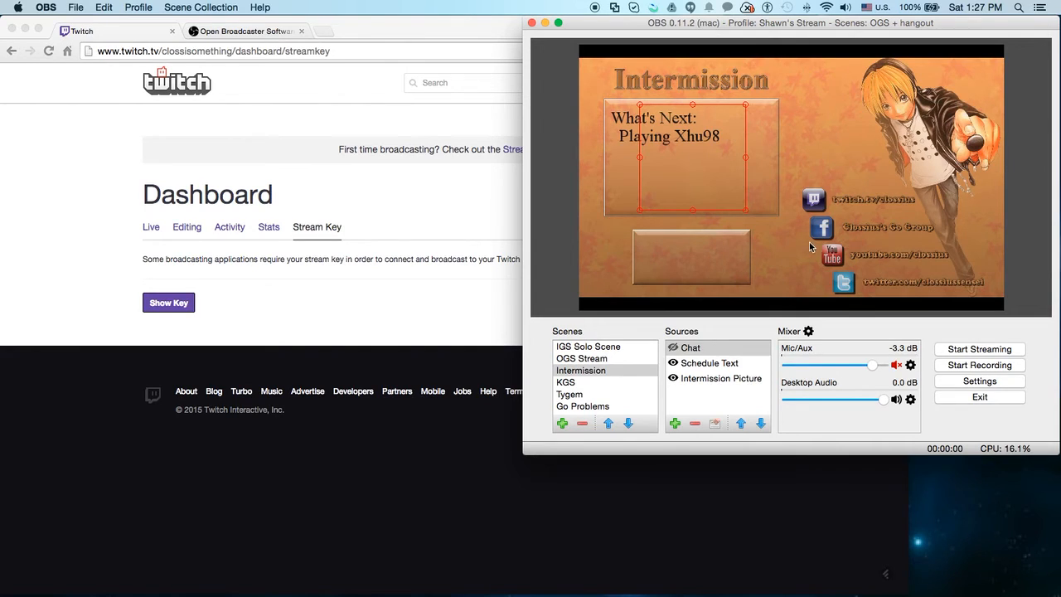
{"action": "mouse_move", "coordinate": [825, 206]}
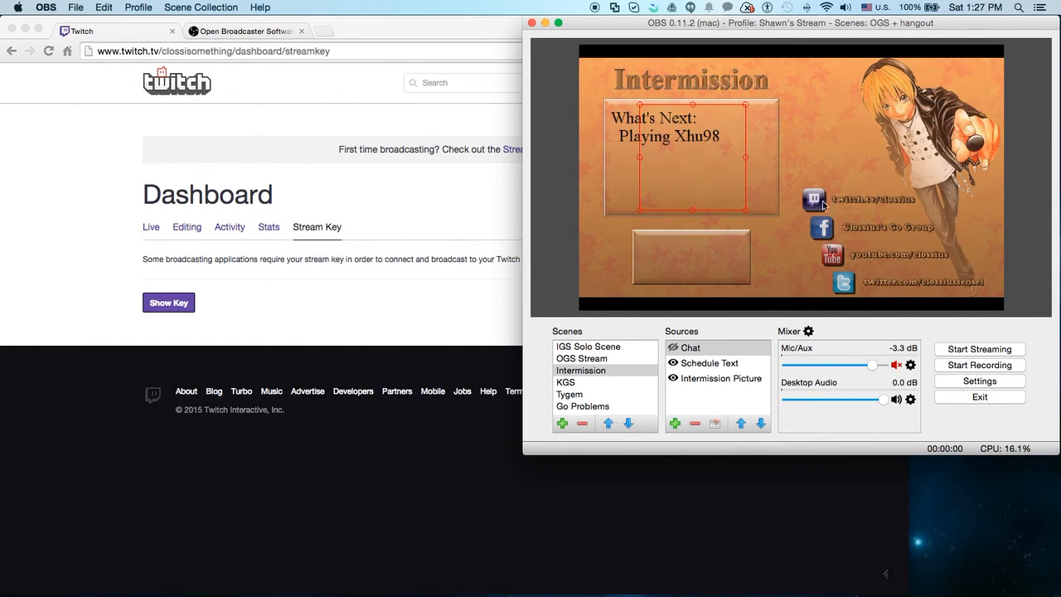
{"action": "mouse_move", "coordinate": [599, 423]}
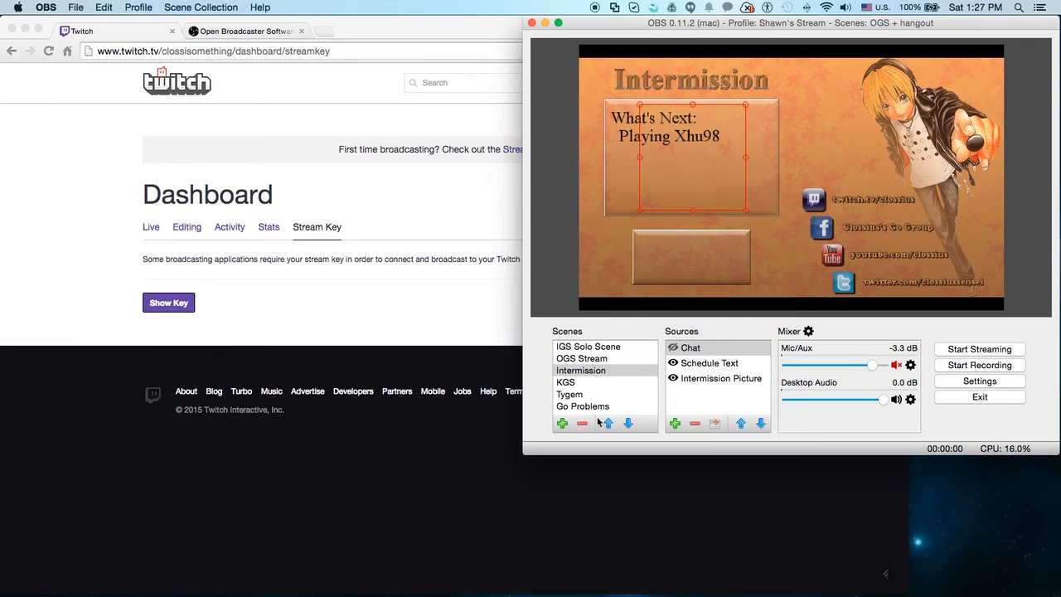